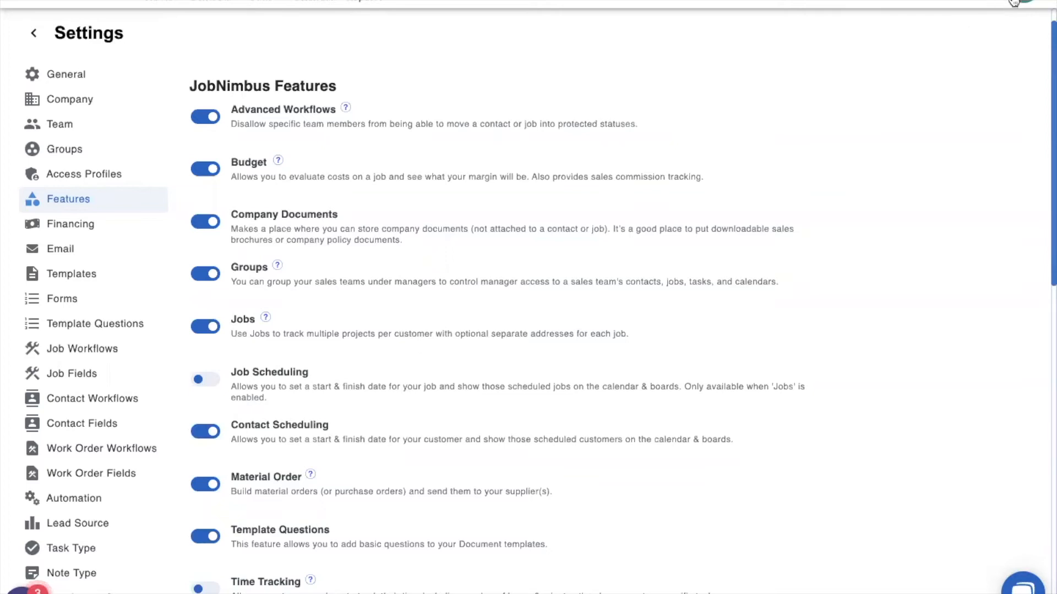
Switch on the Subcontractor toggle under the company's Features settings
{"action": "left_click", "coordinate": [1016, 4]}
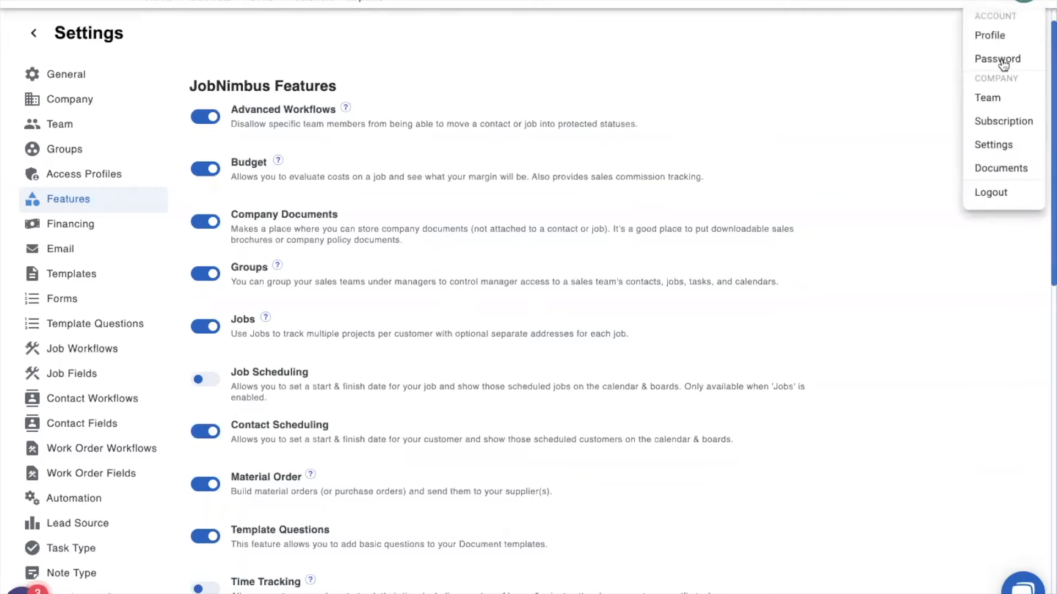
{"action": "mouse_move", "coordinate": [436, 134]}
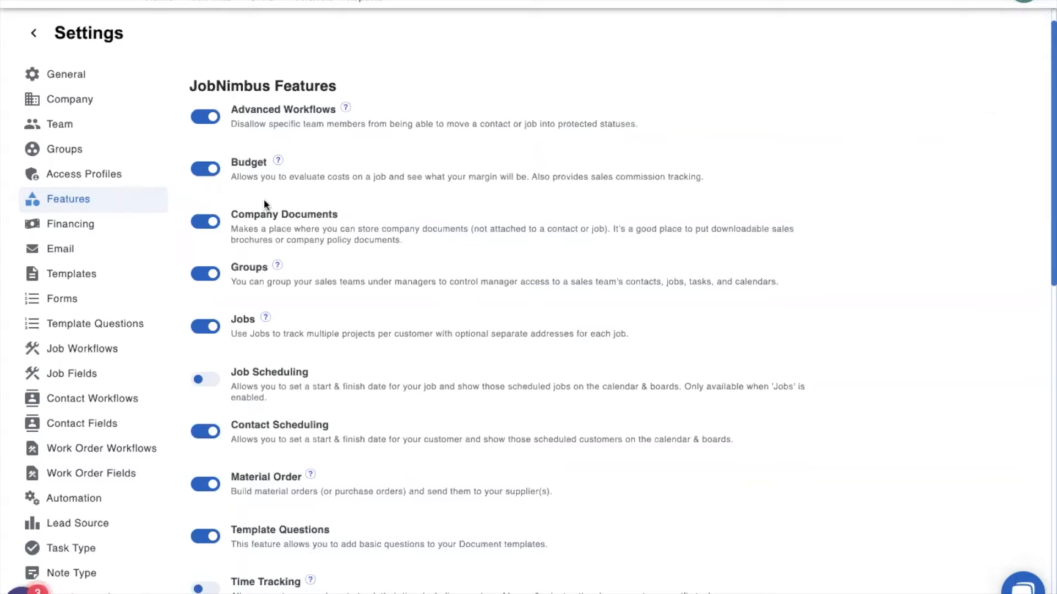
{"action": "scroll", "scroll_direction": "down", "scroll_amount": 3}
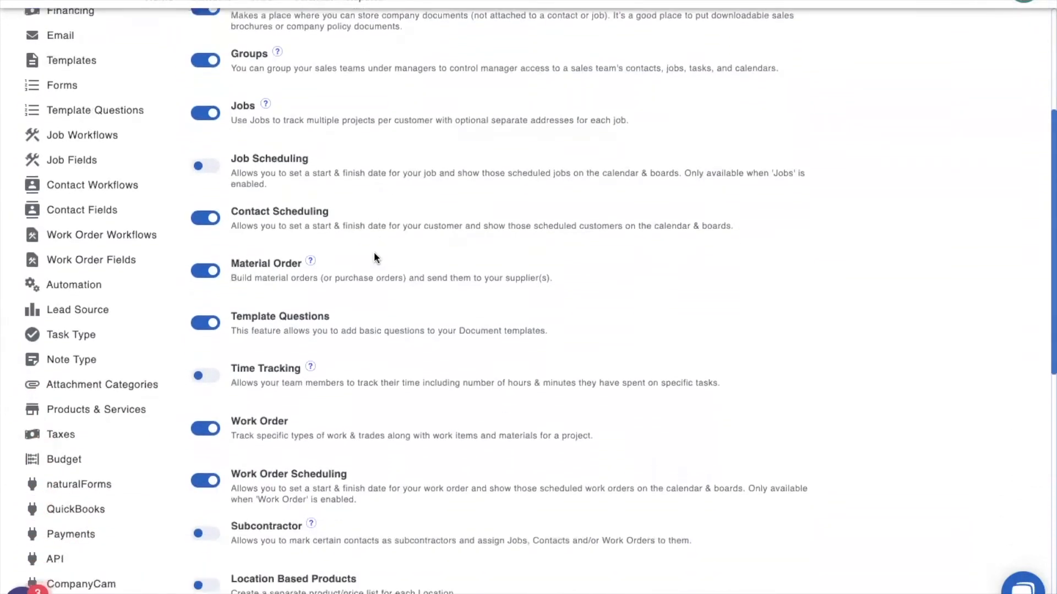
{"action": "scroll", "scroll_direction": "down", "scroll_amount": 3}
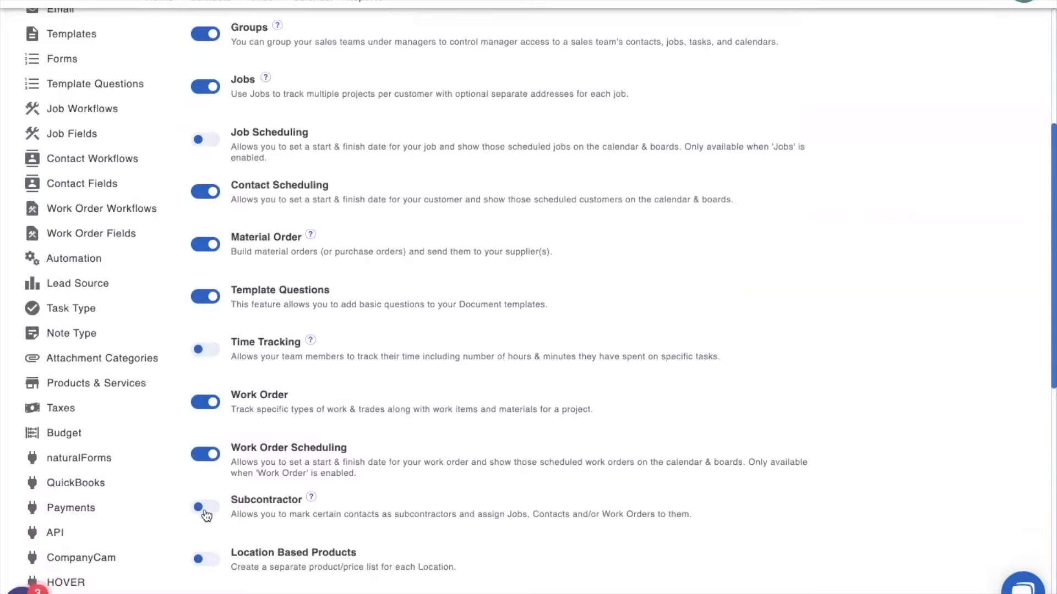
{"action": "left_click", "coordinate": [205, 506]}
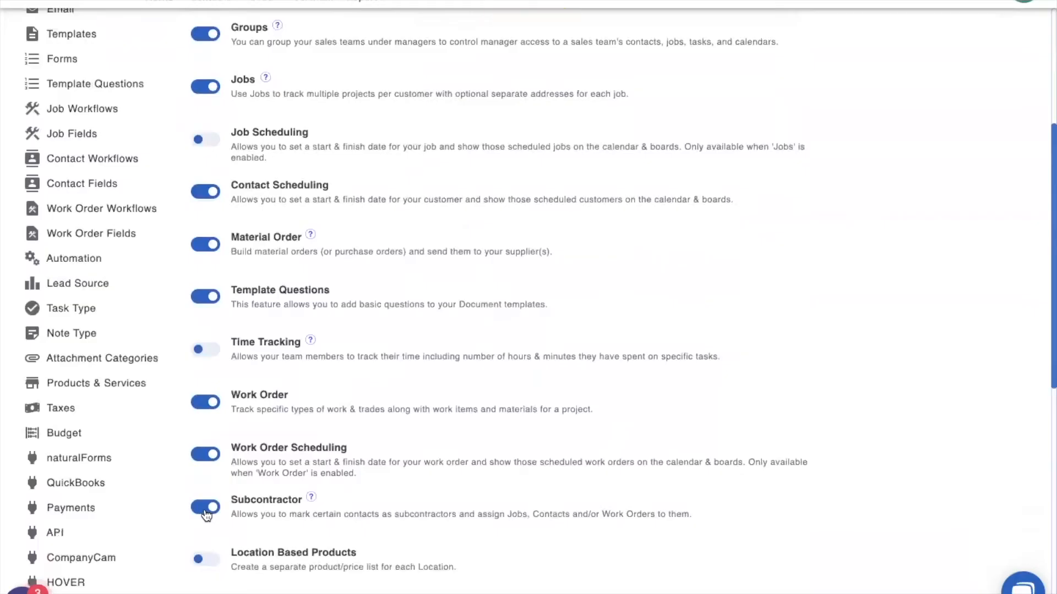
{"action": "left_click", "coordinate": [204, 506]}
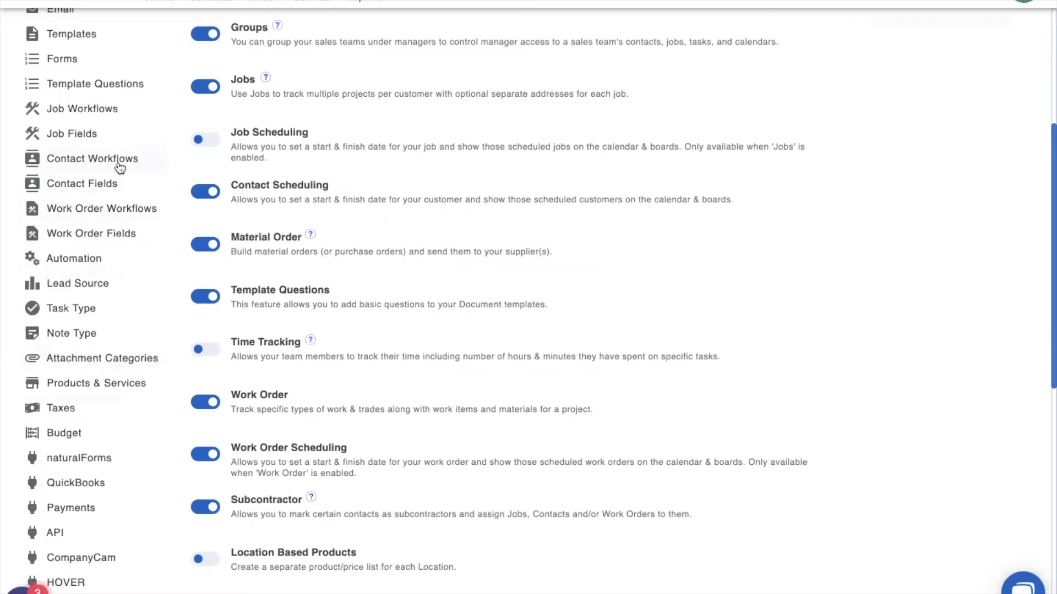
Edit the Subcontractor row in Contact Workflows, showing its Active and Inactive statuses
{"action": "left_click", "coordinate": [92, 158]}
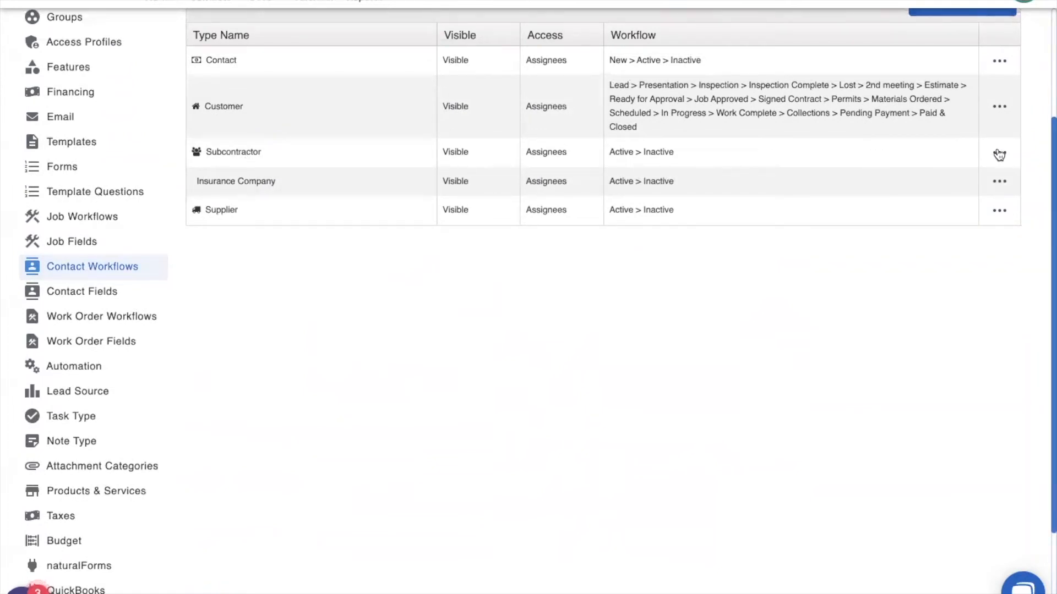
{"action": "left_click", "coordinate": [1000, 154]}
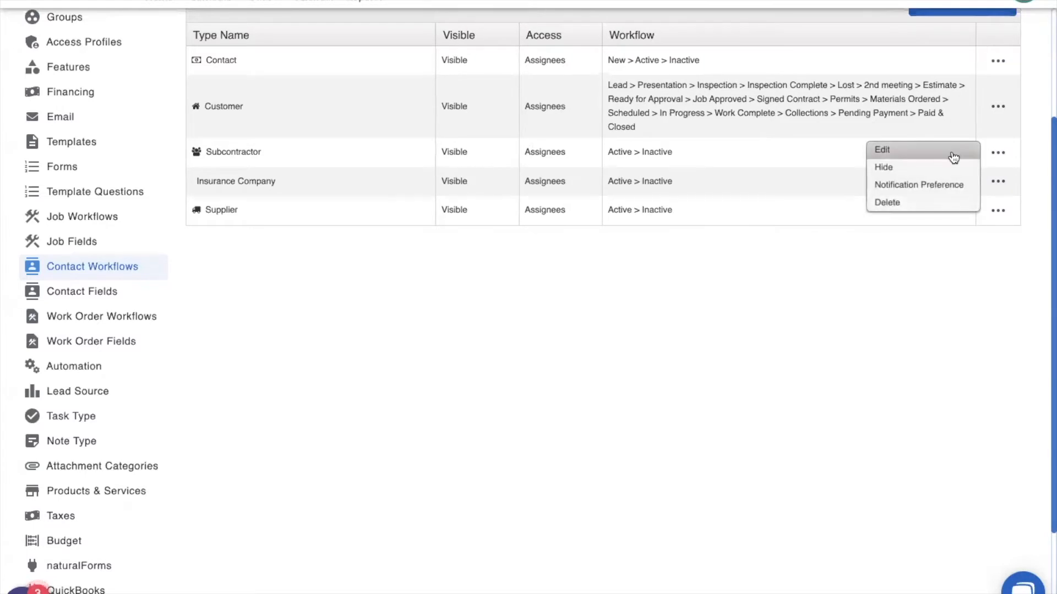
{"action": "left_click", "coordinate": [882, 149]}
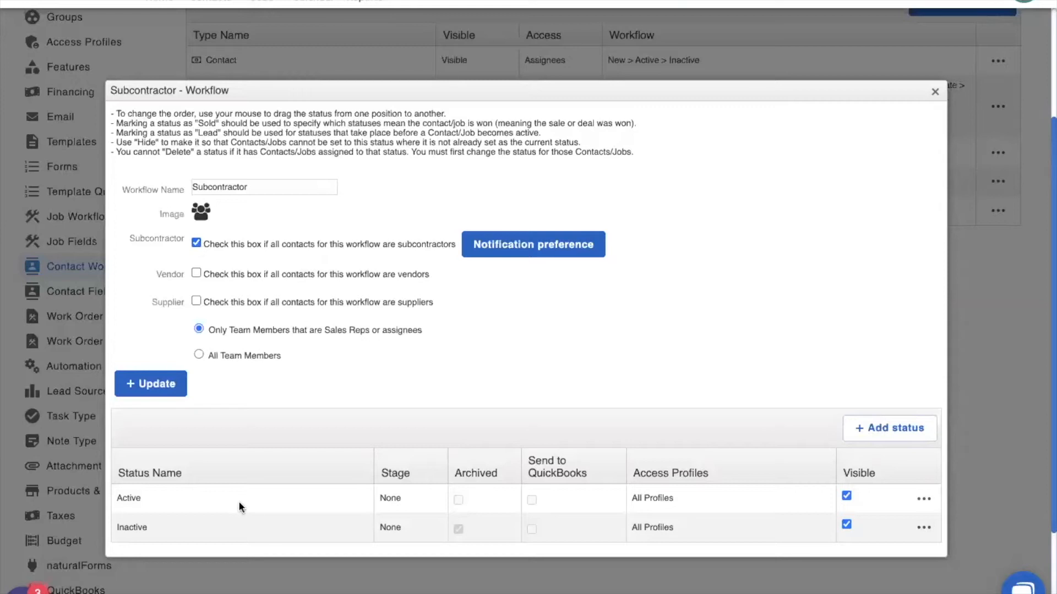
{"action": "mouse_move", "coordinate": [212, 509]}
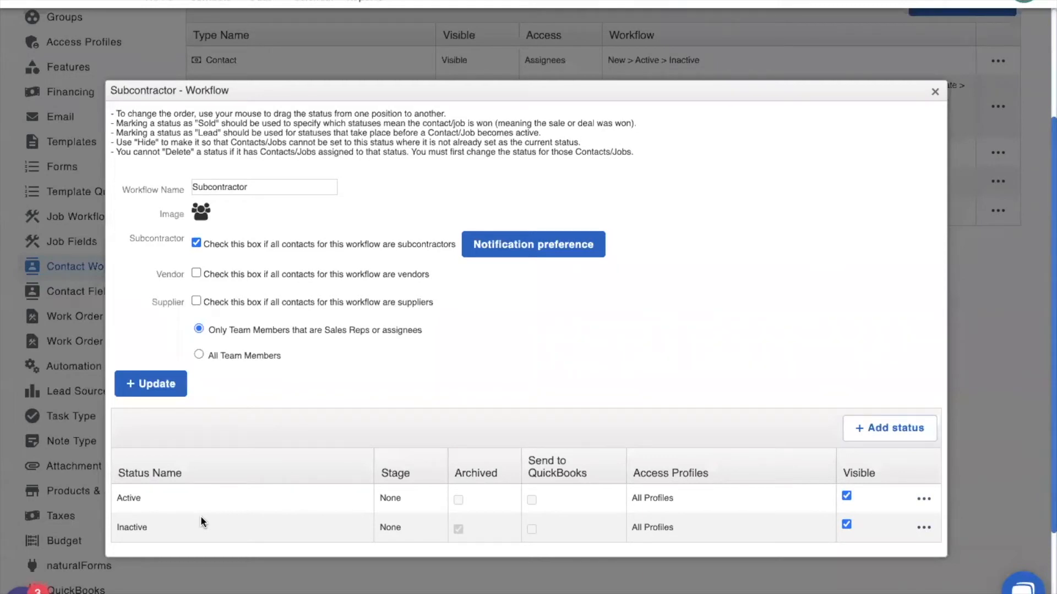
{"action": "mouse_move", "coordinate": [410, 375]}
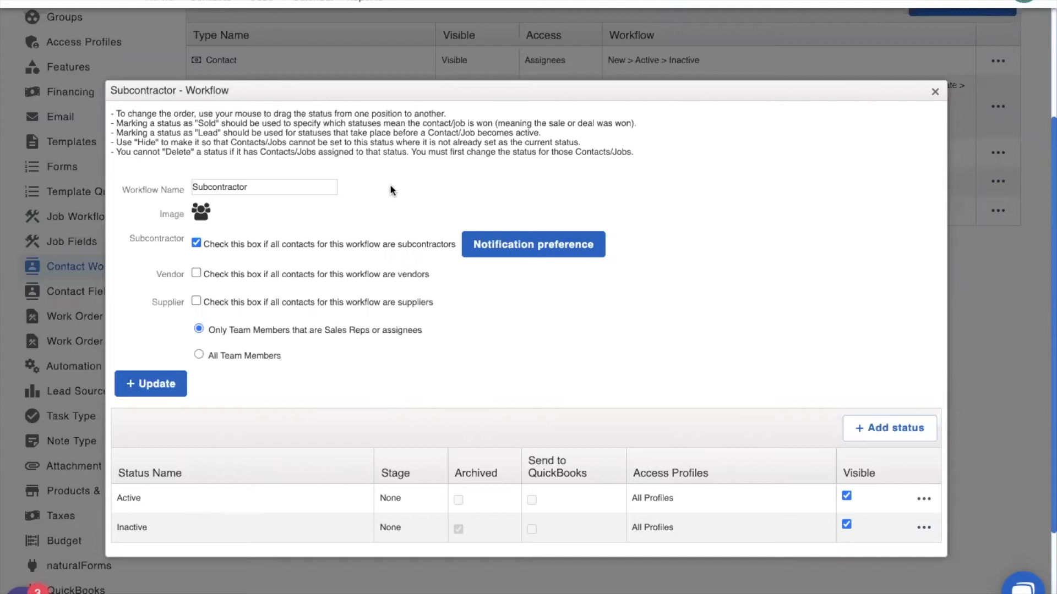
{"action": "mouse_move", "coordinate": [569, 287]}
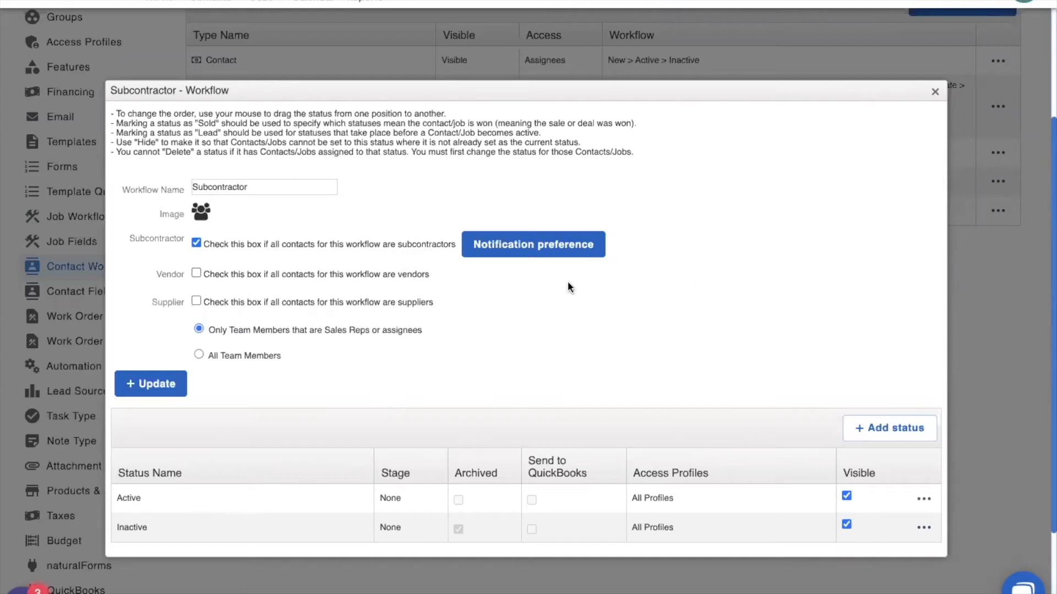
{"action": "mouse_move", "coordinate": [550, 280]}
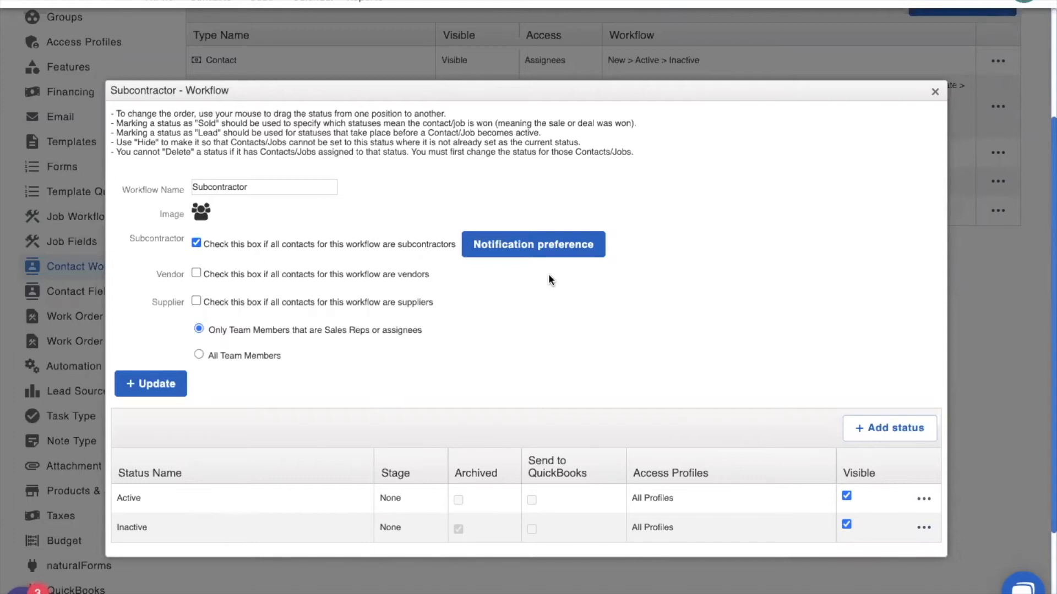
Save subcontractor notification preferences with email alerts for contact, job, task and work order assignments
{"action": "left_click", "coordinate": [533, 244]}
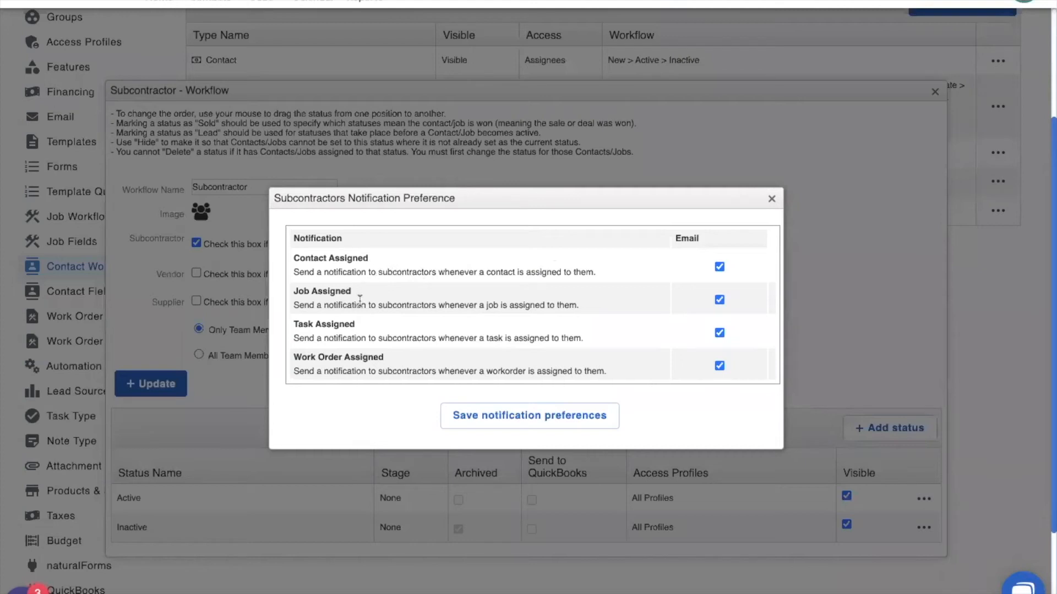
{"action": "mouse_move", "coordinate": [383, 361]}
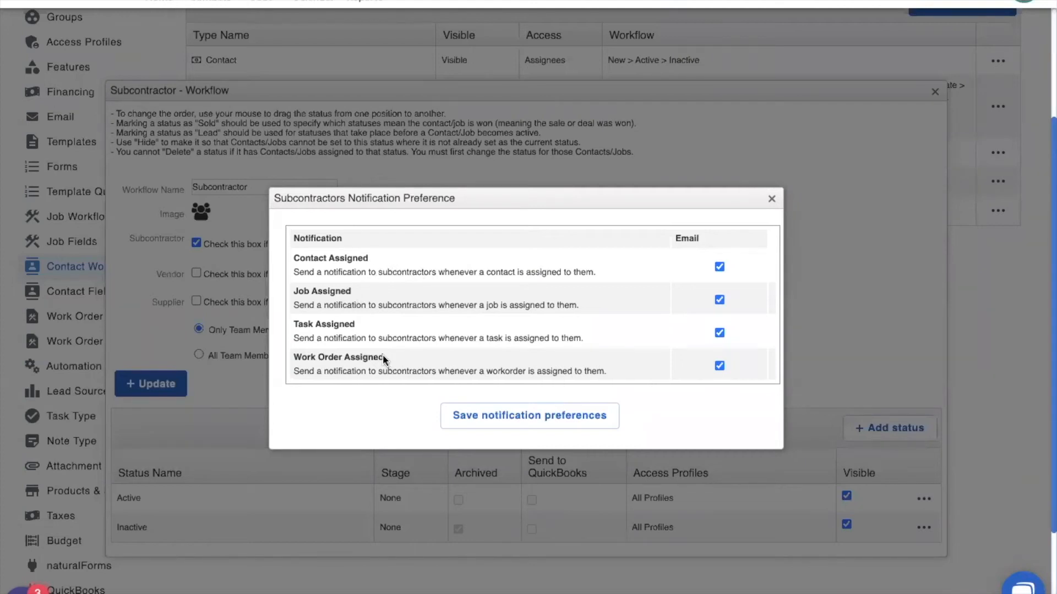
{"action": "mouse_move", "coordinate": [671, 311]}
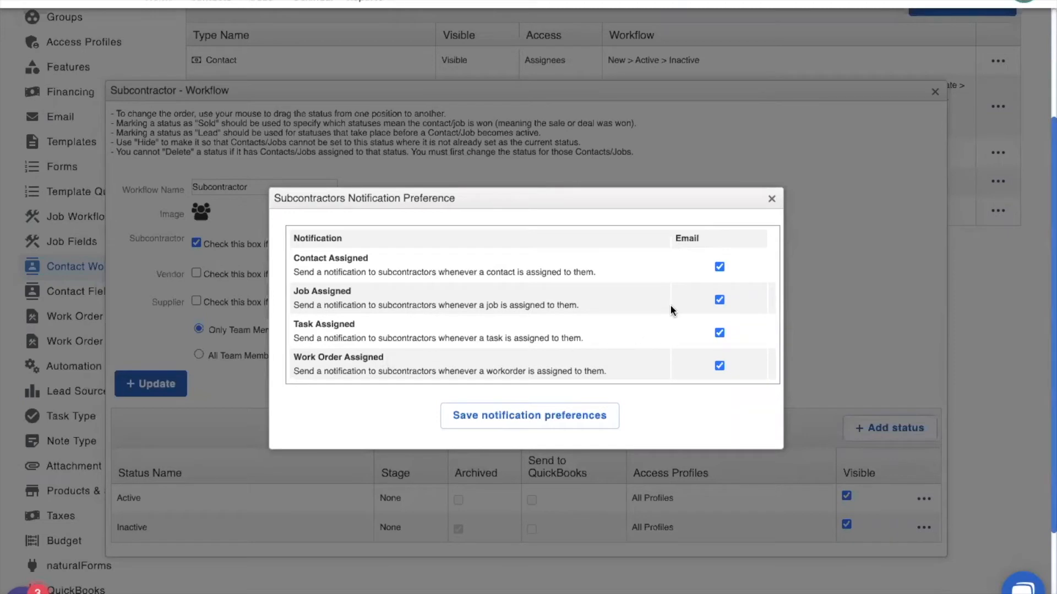
{"action": "mouse_move", "coordinate": [703, 257]}
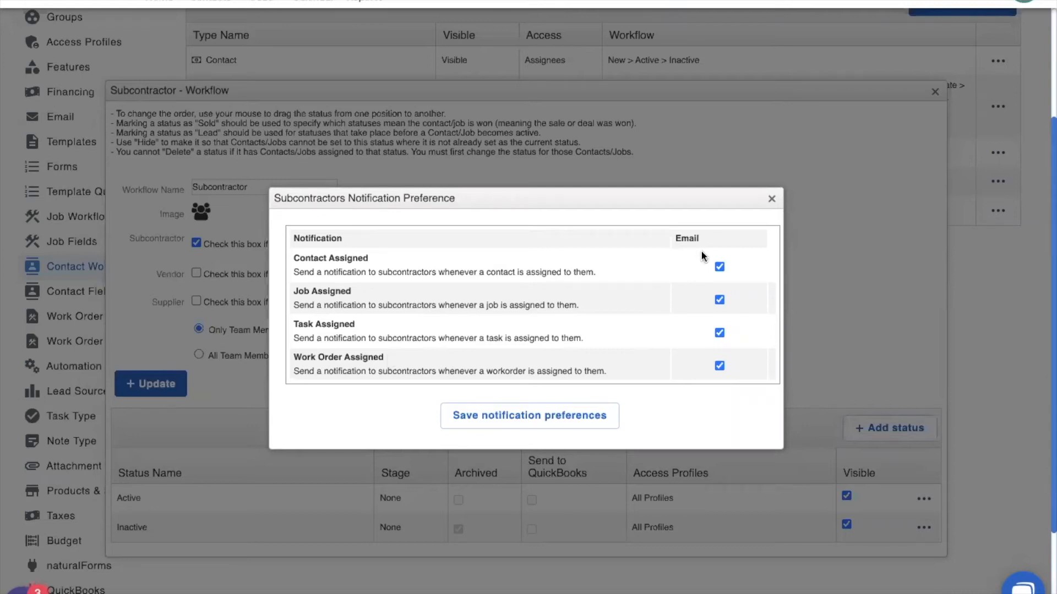
{"action": "left_click", "coordinate": [771, 198]}
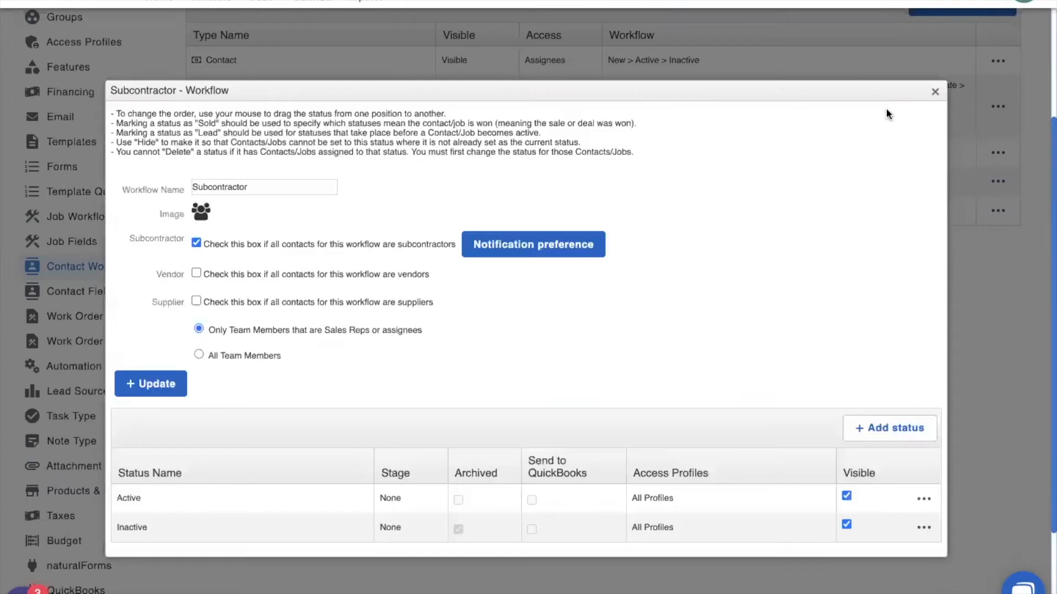
{"action": "left_click", "coordinate": [934, 91]}
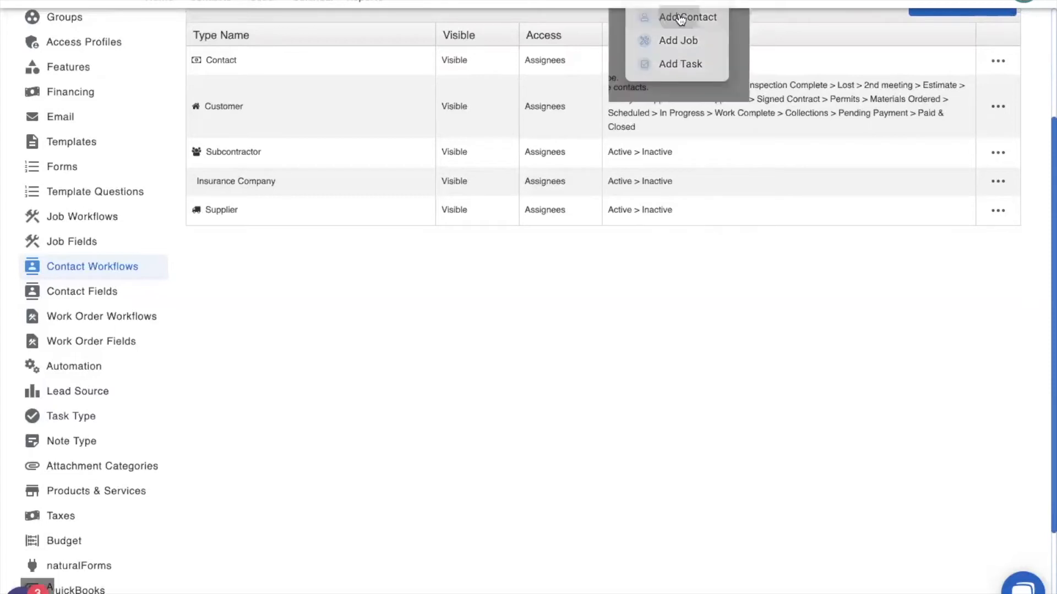
{"action": "left_click", "coordinate": [687, 16]}
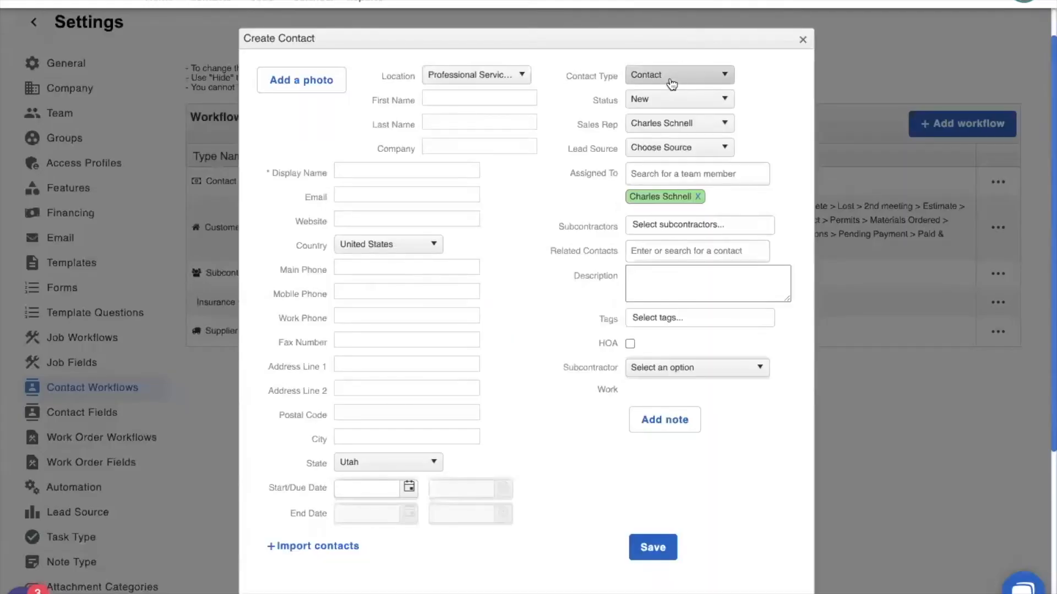
{"action": "left_click", "coordinate": [677, 75]}
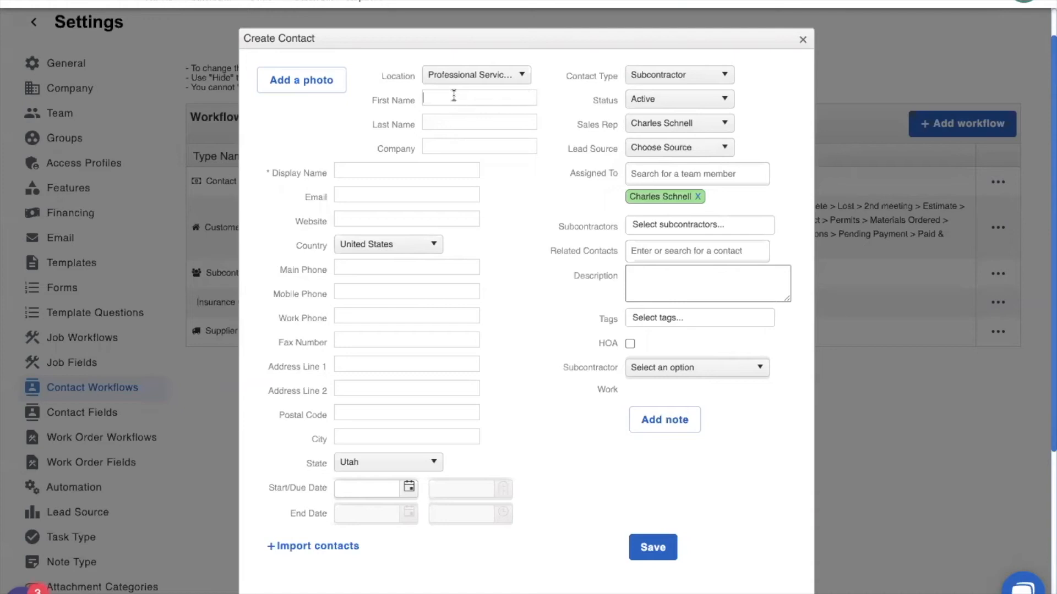
{"action": "type", "text": "Felix"}
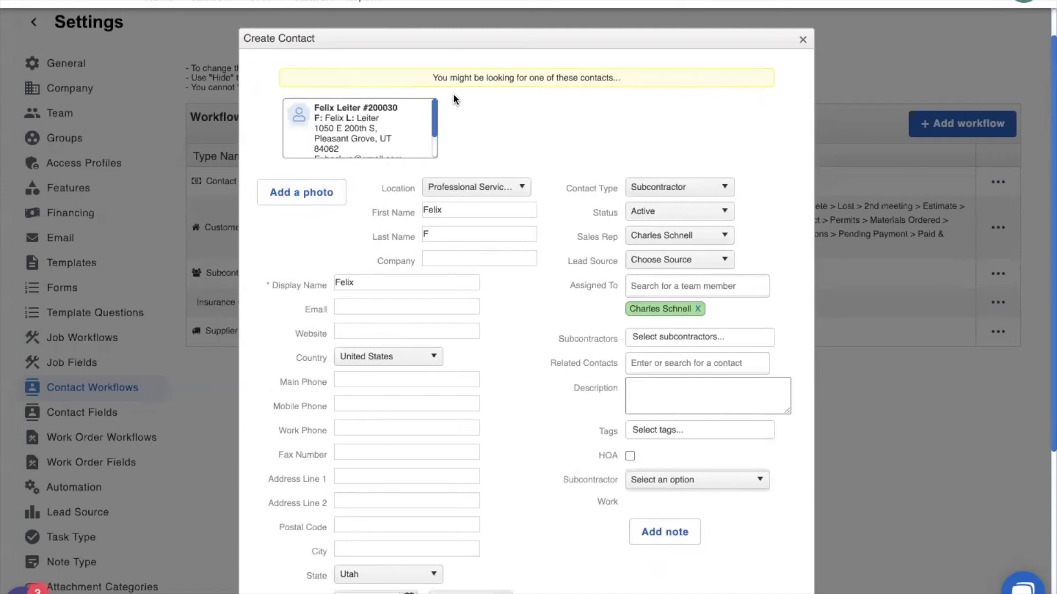
{"action": "type", "text": "ix-it"}
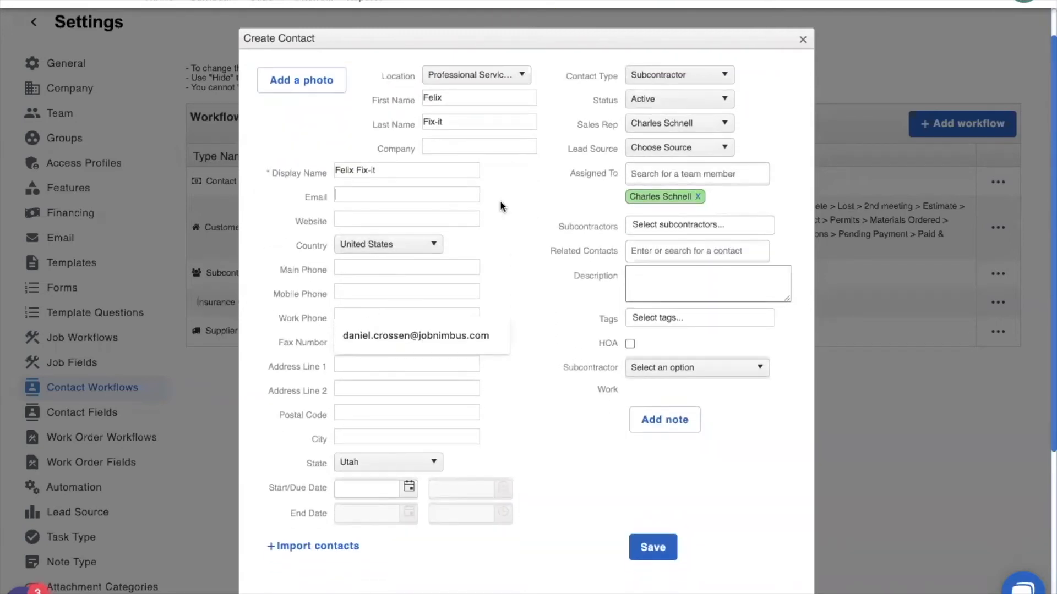
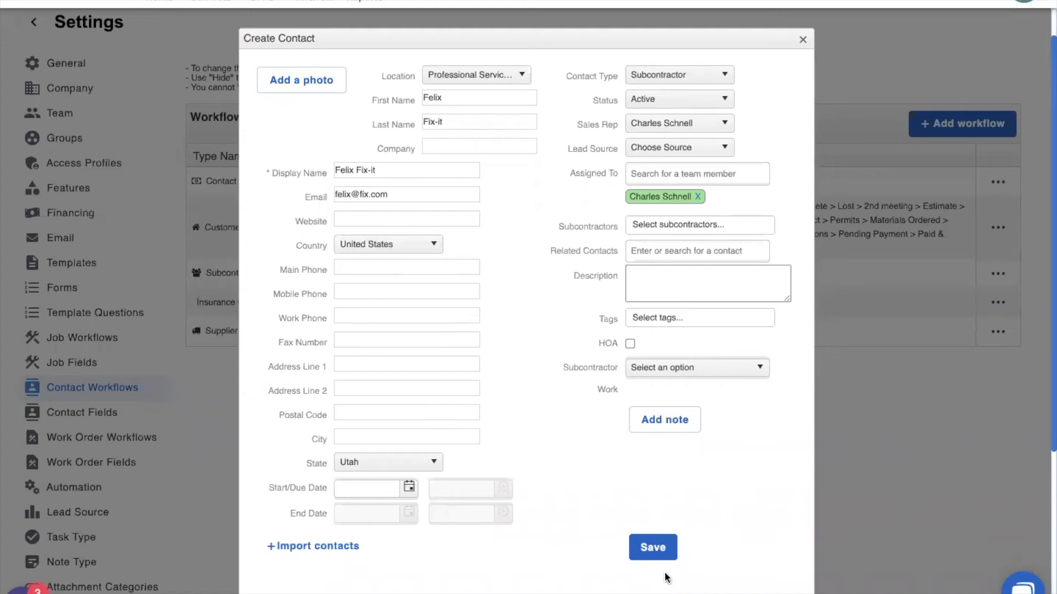
Save Felix Fix-it as an active Subcontractor contact
{"action": "left_click", "coordinate": [651, 547]}
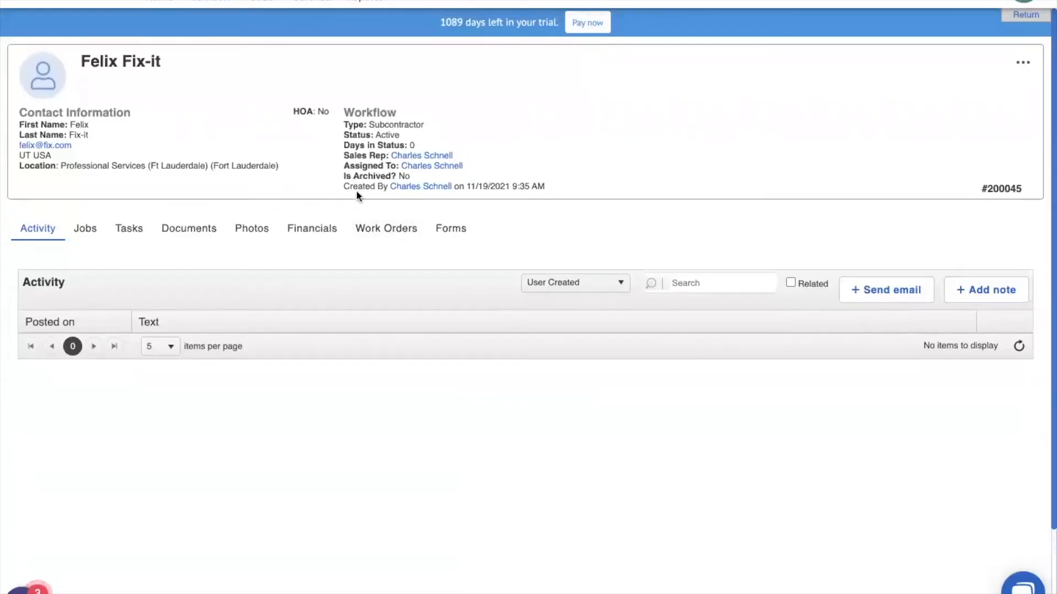
{"action": "mouse_move", "coordinate": [374, 203]}
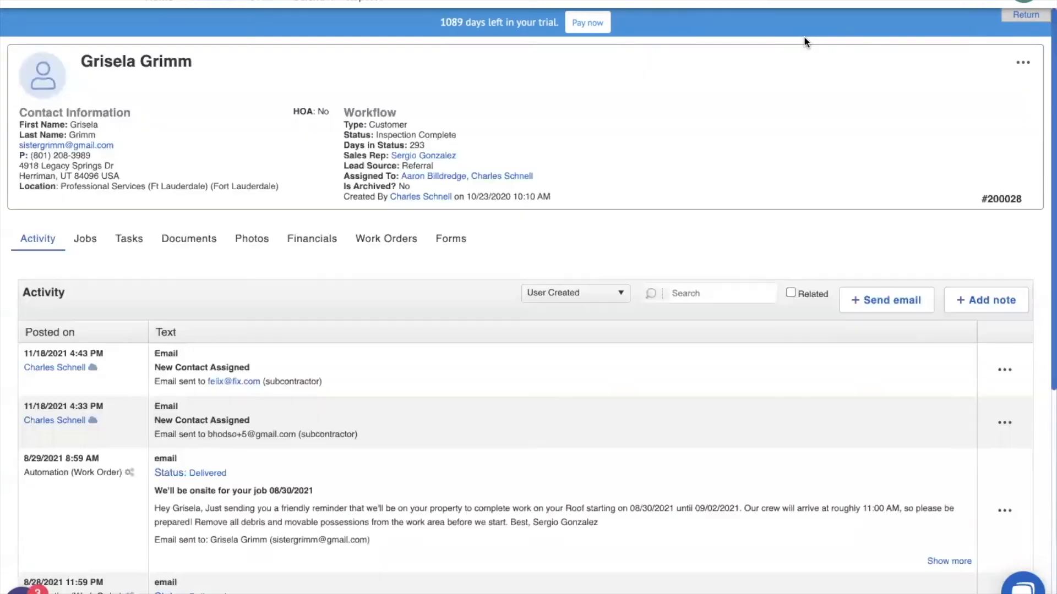
{"action": "mouse_move", "coordinate": [794, 85]}
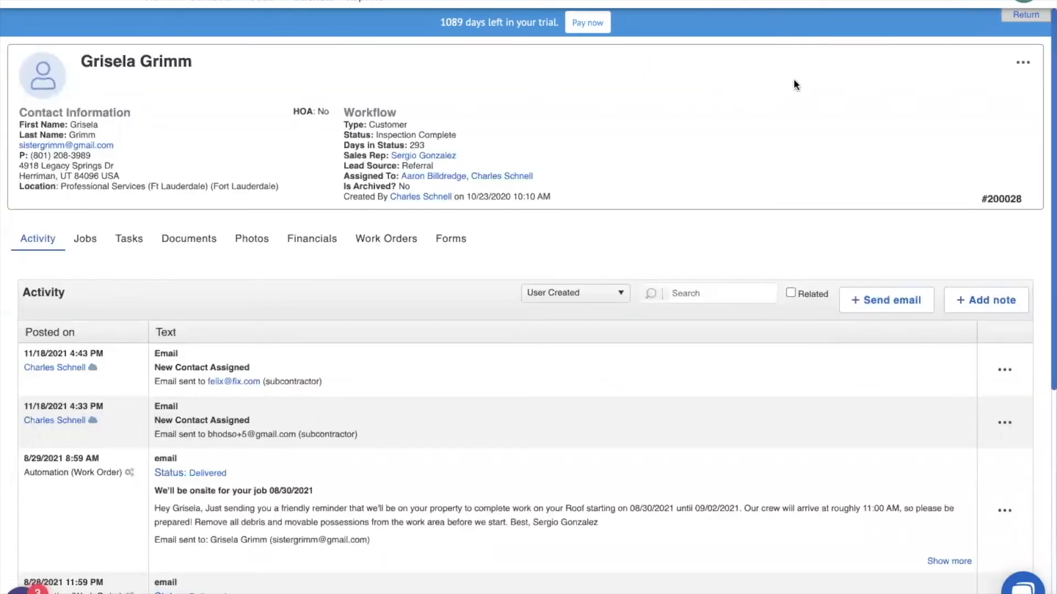
{"action": "mouse_move", "coordinate": [911, 73]}
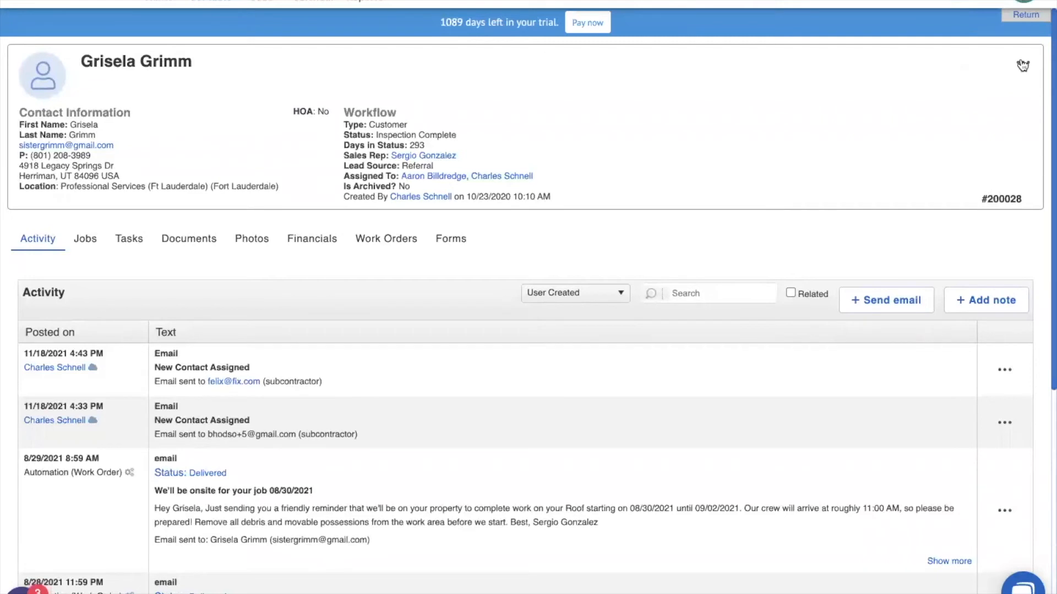
{"action": "left_click", "coordinate": [1021, 63]}
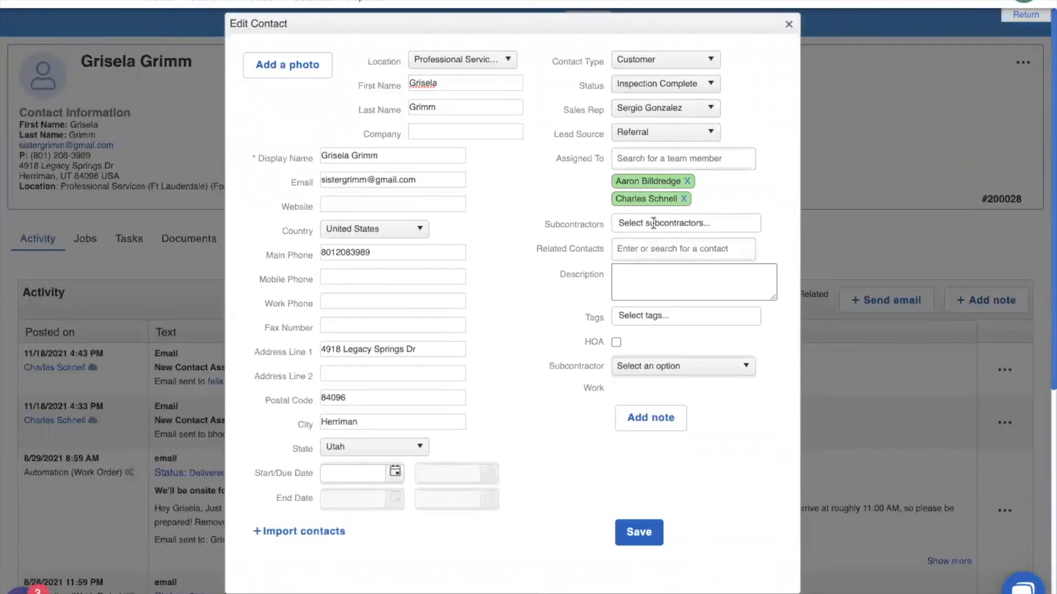
{"action": "left_click", "coordinate": [684, 223]}
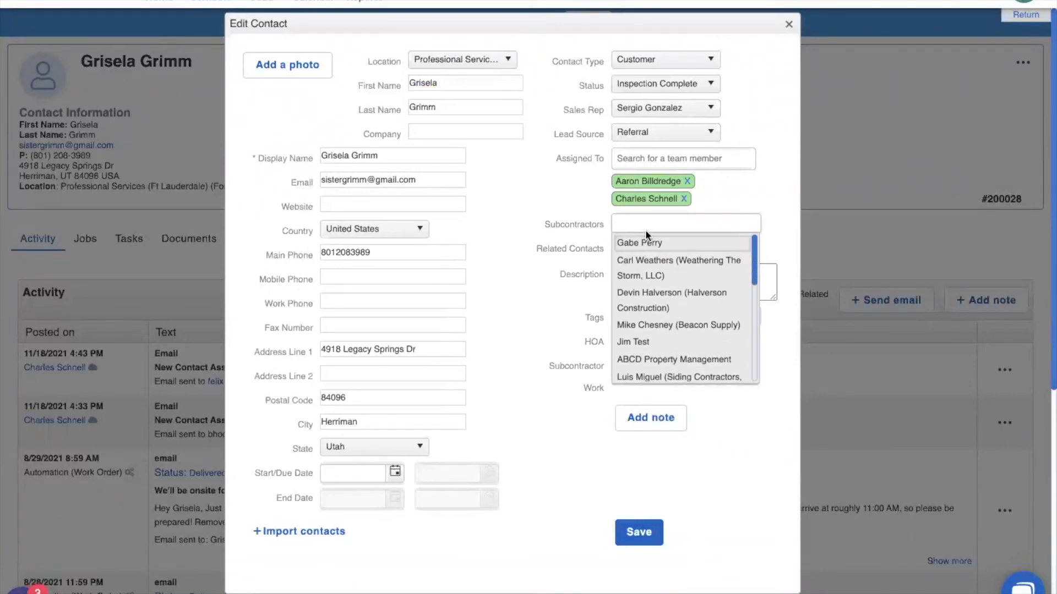
{"action": "scroll", "scroll_direction": "down", "scroll_amount": 3}
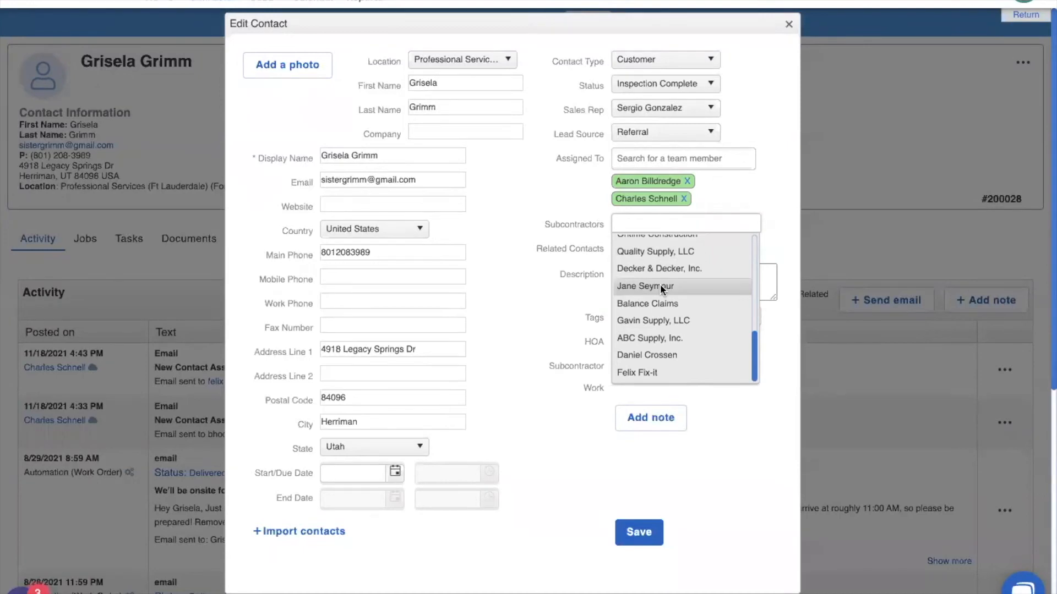
{"action": "mouse_move", "coordinate": [654, 374]}
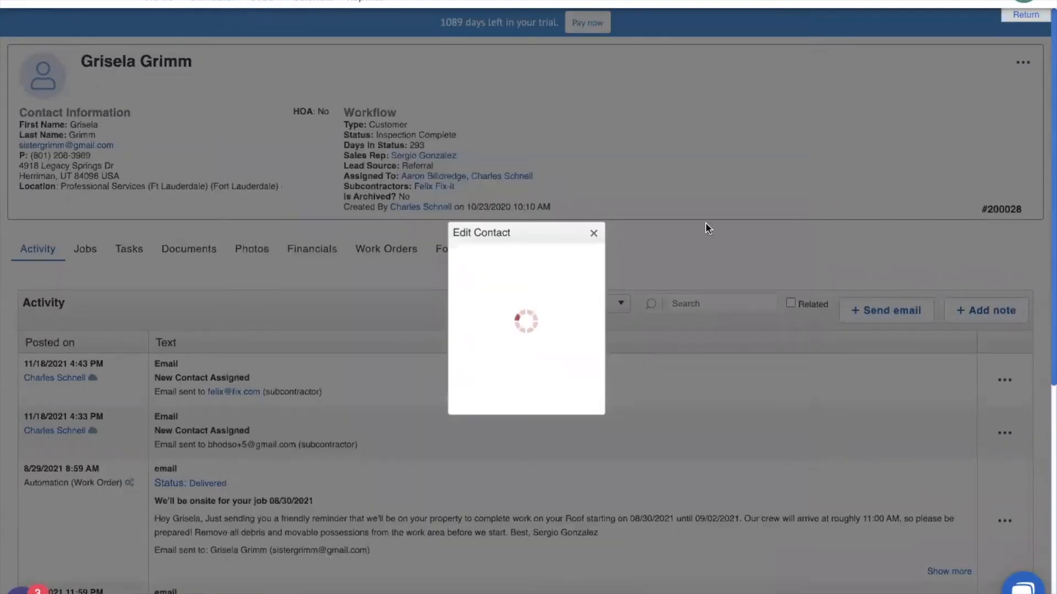
{"action": "left_click", "coordinate": [592, 232]}
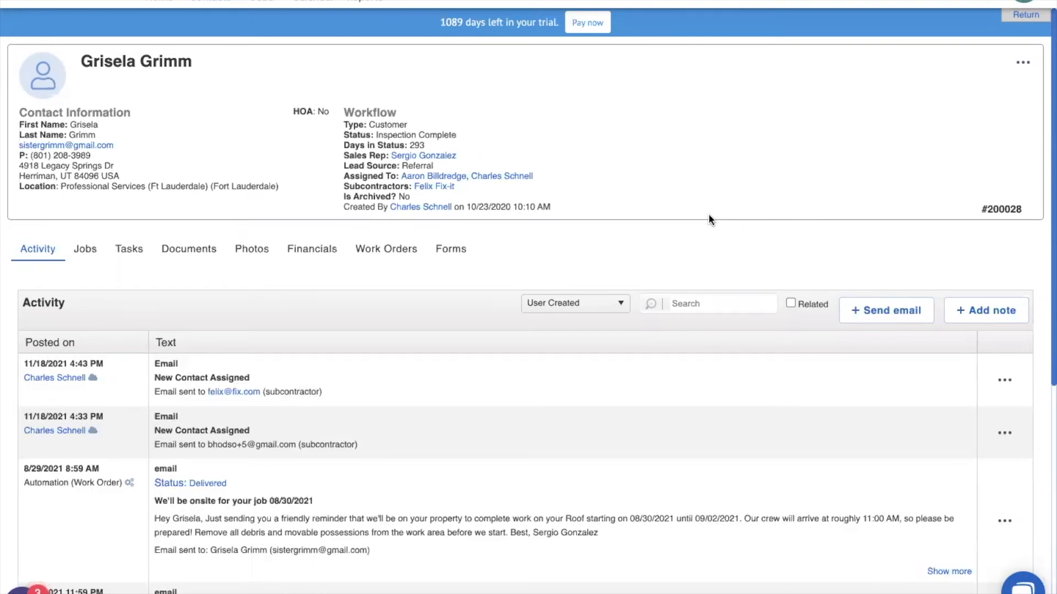
{"action": "mouse_move", "coordinate": [385, 249]}
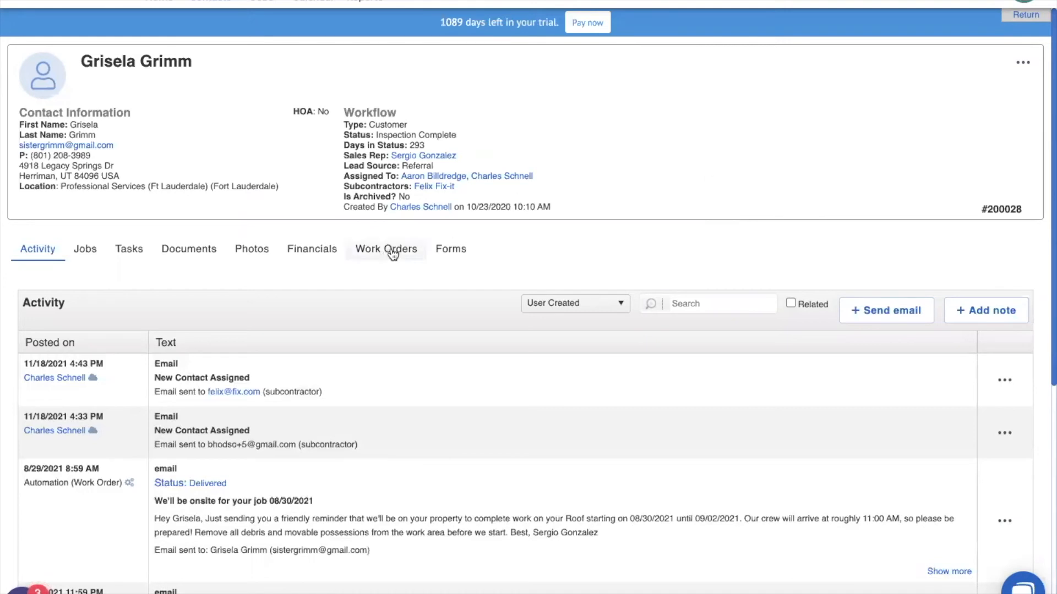
{"action": "left_click", "coordinate": [386, 249]}
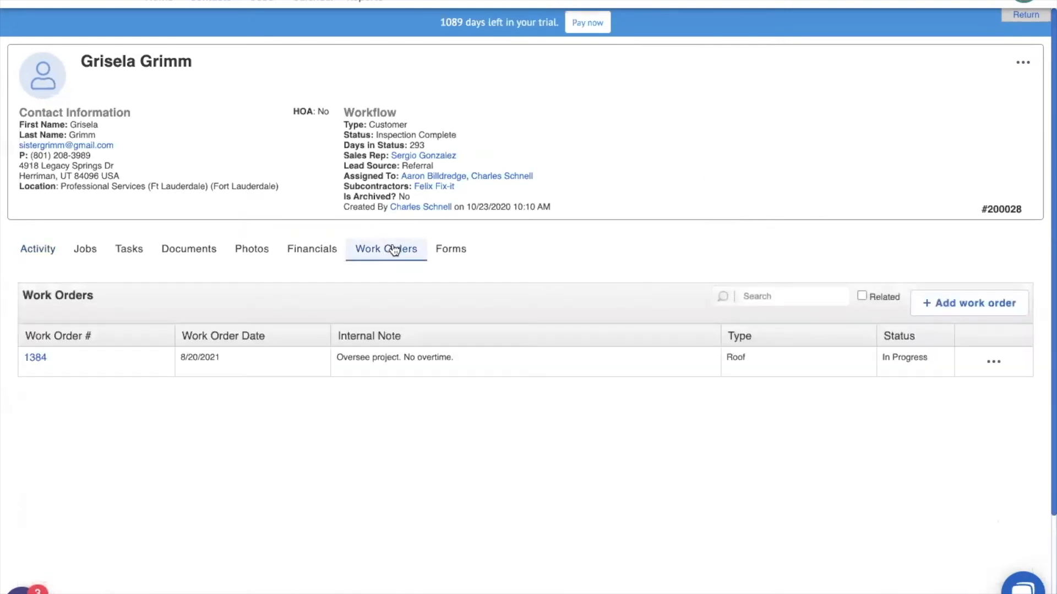
{"action": "left_click", "coordinate": [34, 357]}
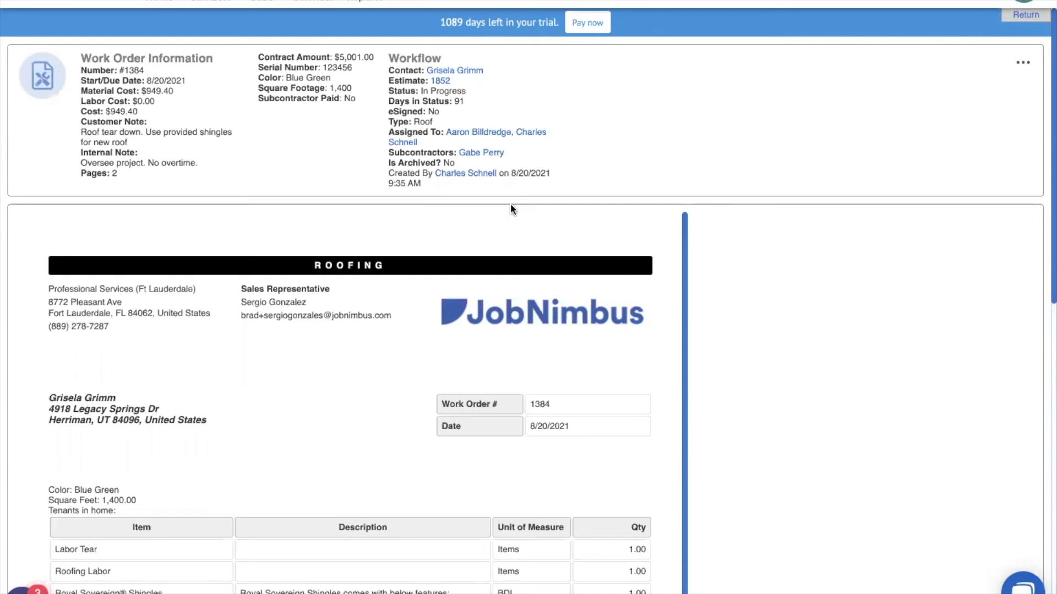
{"action": "scroll", "scroll_direction": "down", "scroll_amount": 3}
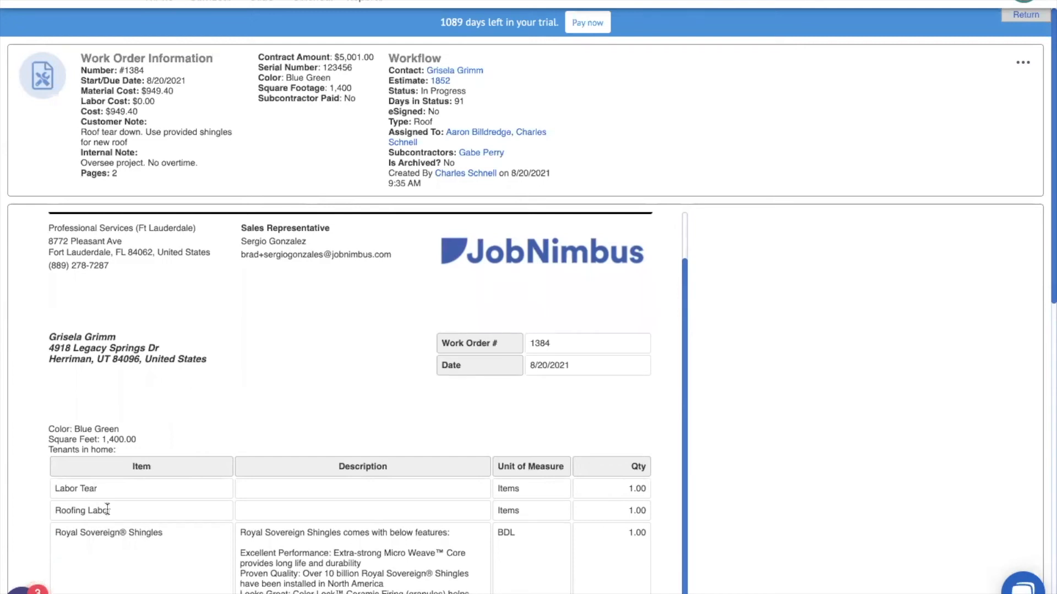
{"action": "scroll", "scroll_direction": "down", "scroll_amount": 3}
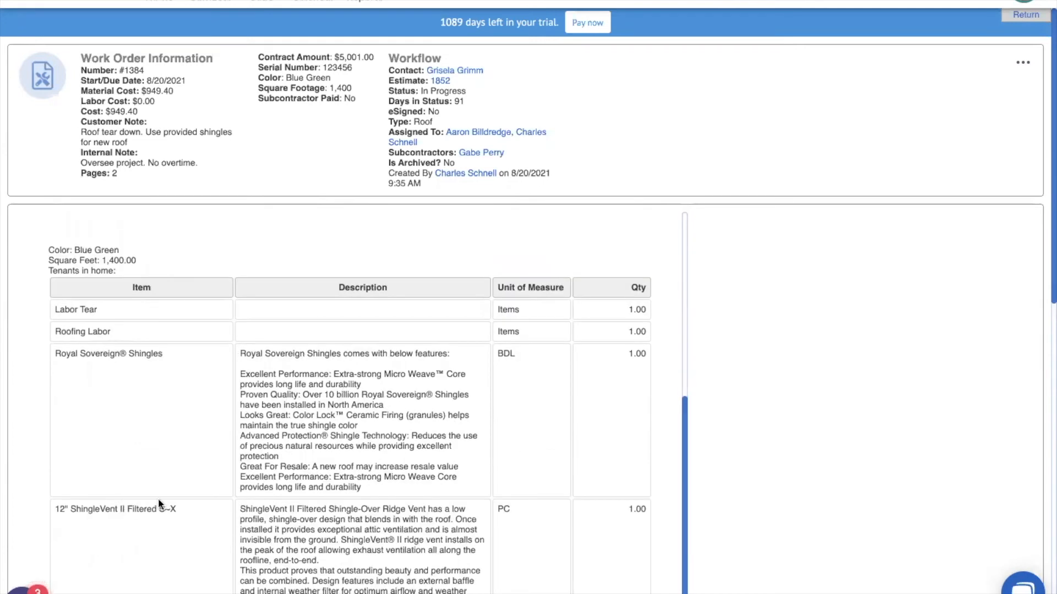
{"action": "mouse_move", "coordinate": [561, 351]}
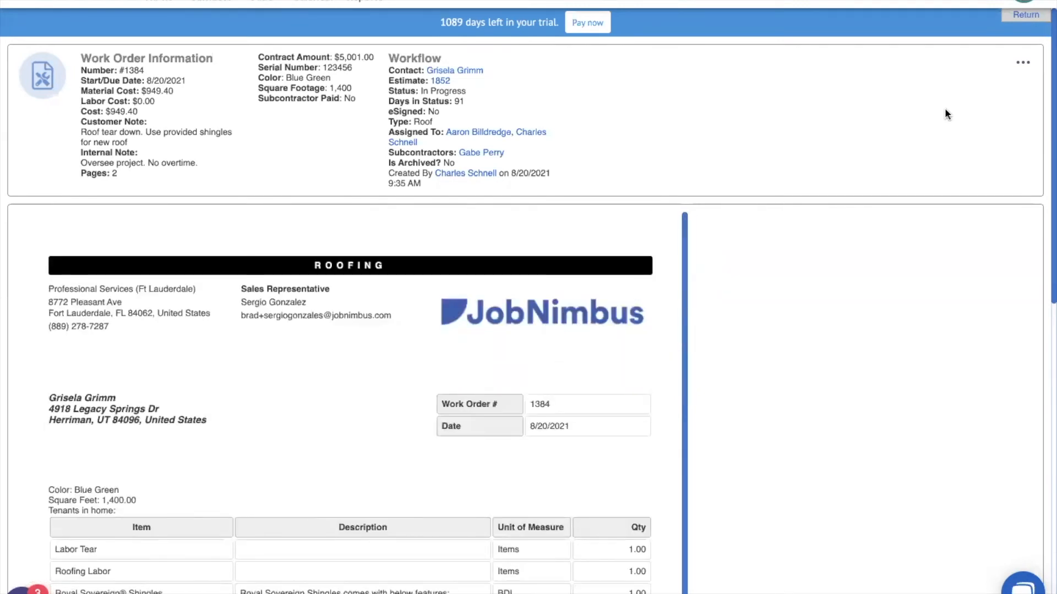
{"action": "scroll", "scroll_direction": "down", "scroll_amount": 3}
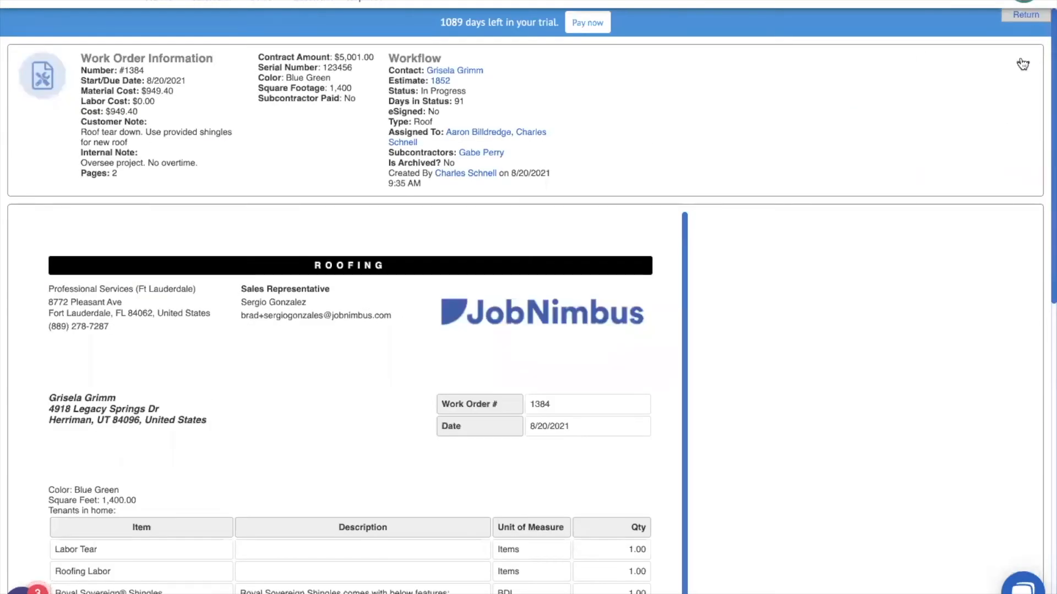
Send work order 1384 by email with Felix Fix-it ticked as the recipient
{"action": "left_click", "coordinate": [1021, 62]}
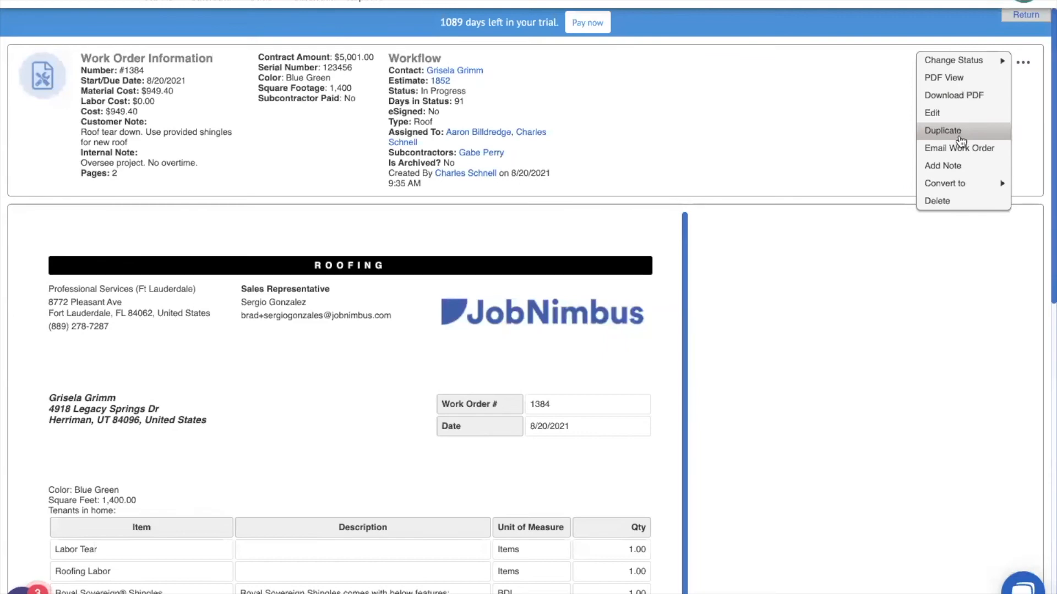
{"action": "left_click", "coordinate": [959, 147]}
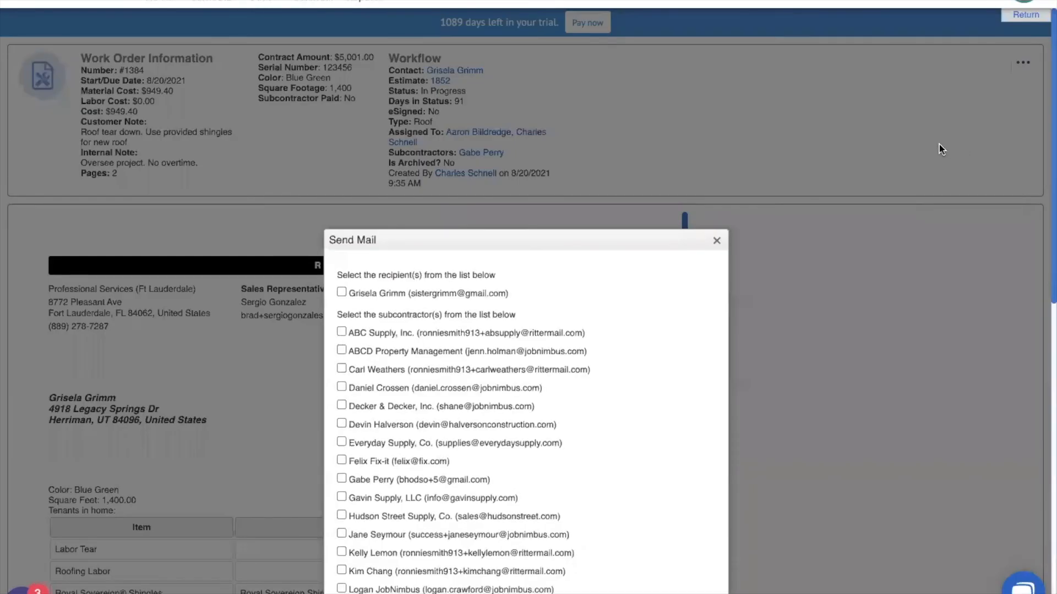
{"action": "scroll", "scroll_direction": "down", "scroll_amount": 3}
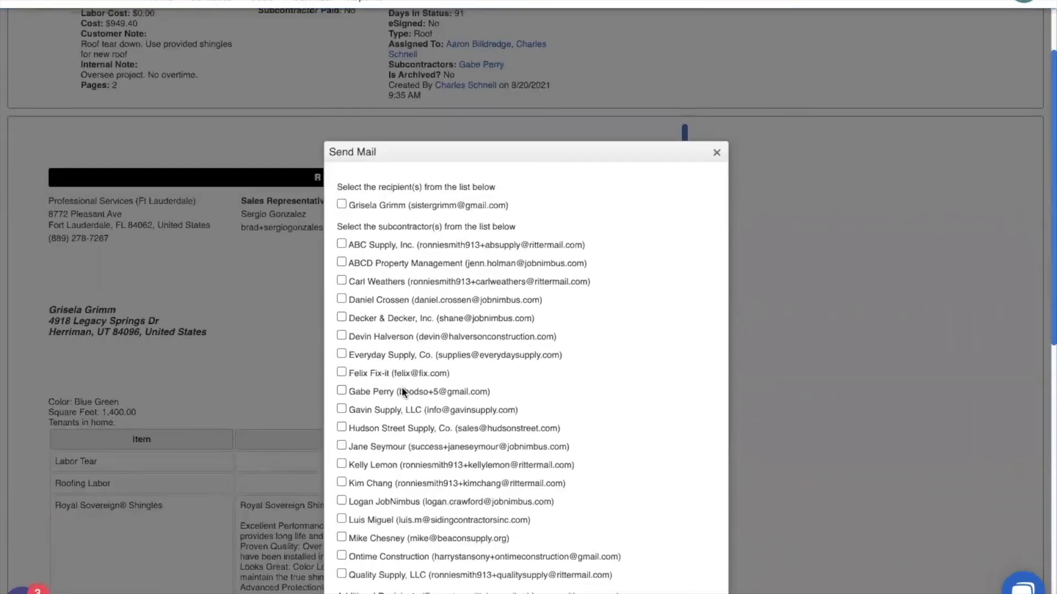
{"action": "left_click", "coordinate": [341, 373]}
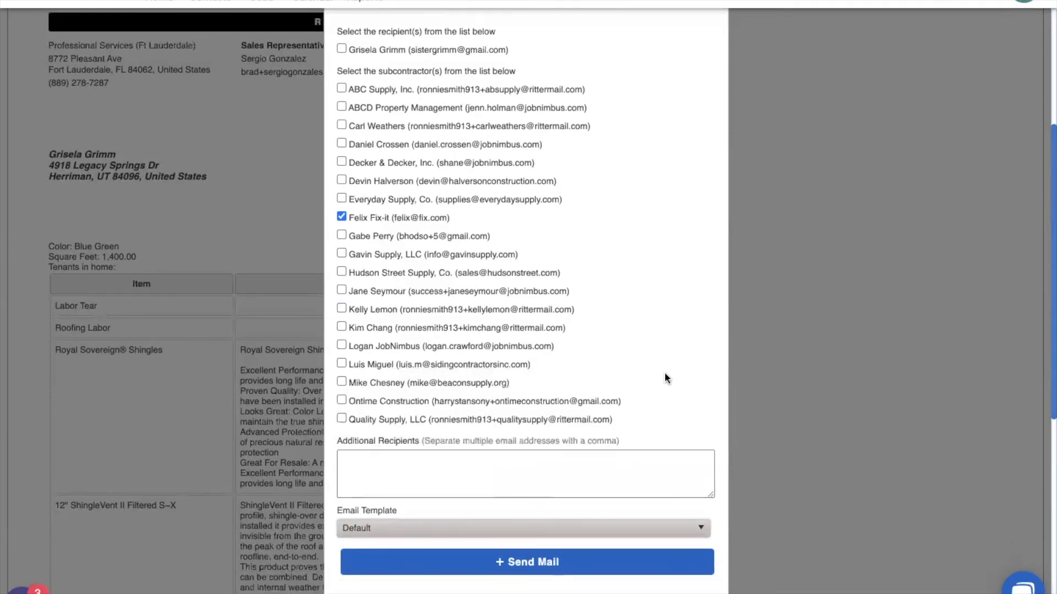
{"action": "scroll", "scroll_direction": "down", "scroll_amount": 3}
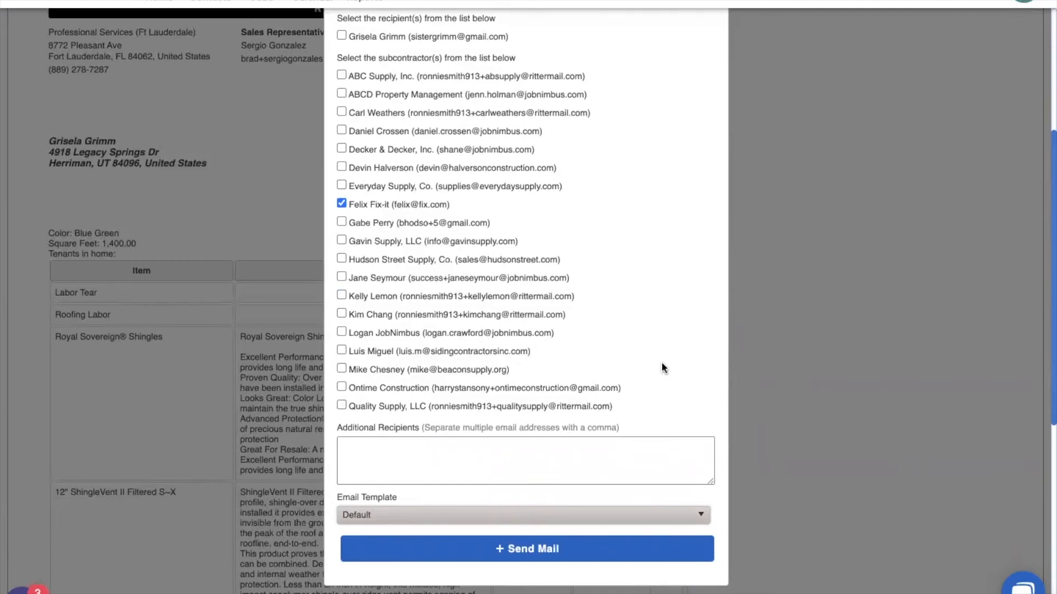
{"action": "left_click", "coordinate": [527, 548]}
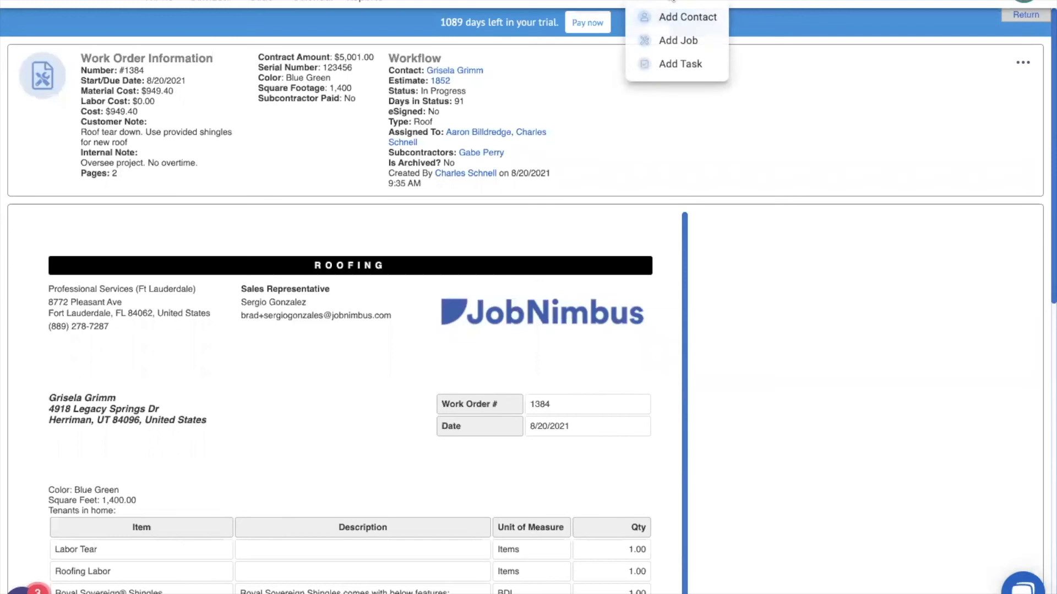
{"action": "mouse_move", "coordinate": [680, 63]}
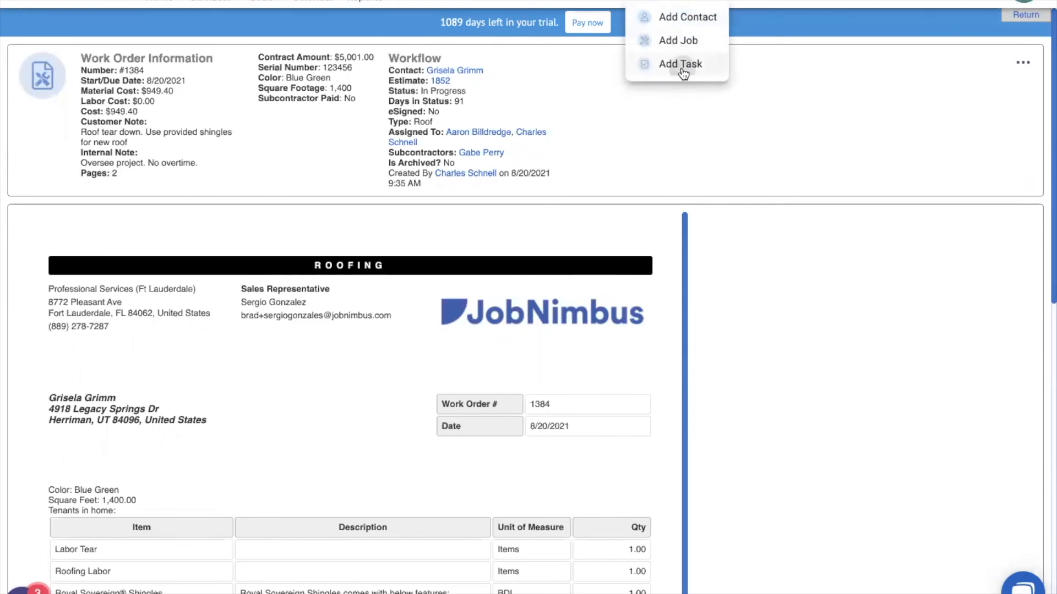
{"action": "left_click", "coordinate": [679, 63]}
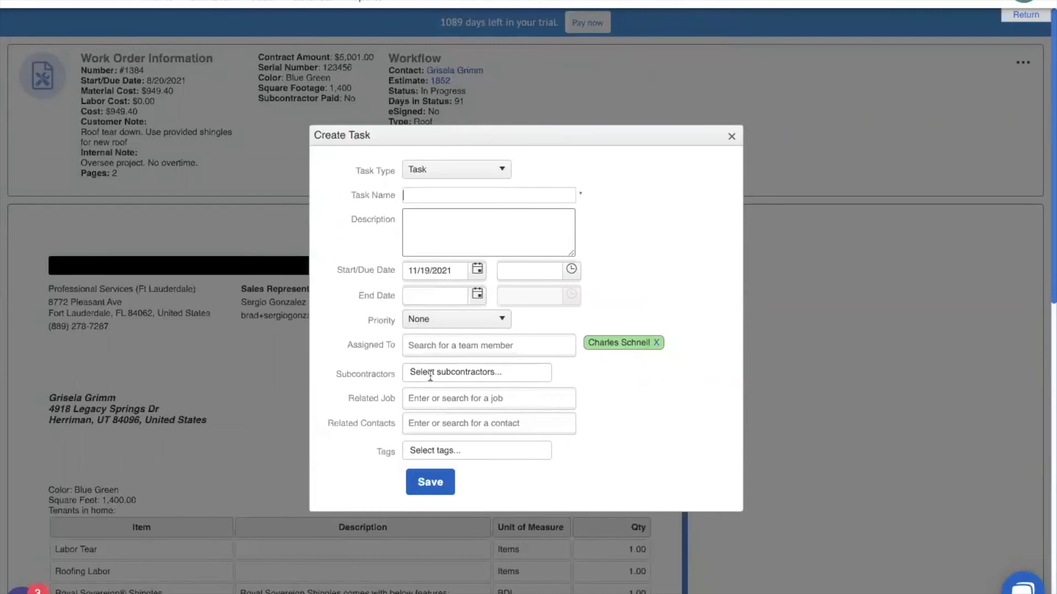
{"action": "type", "text": "fe"}
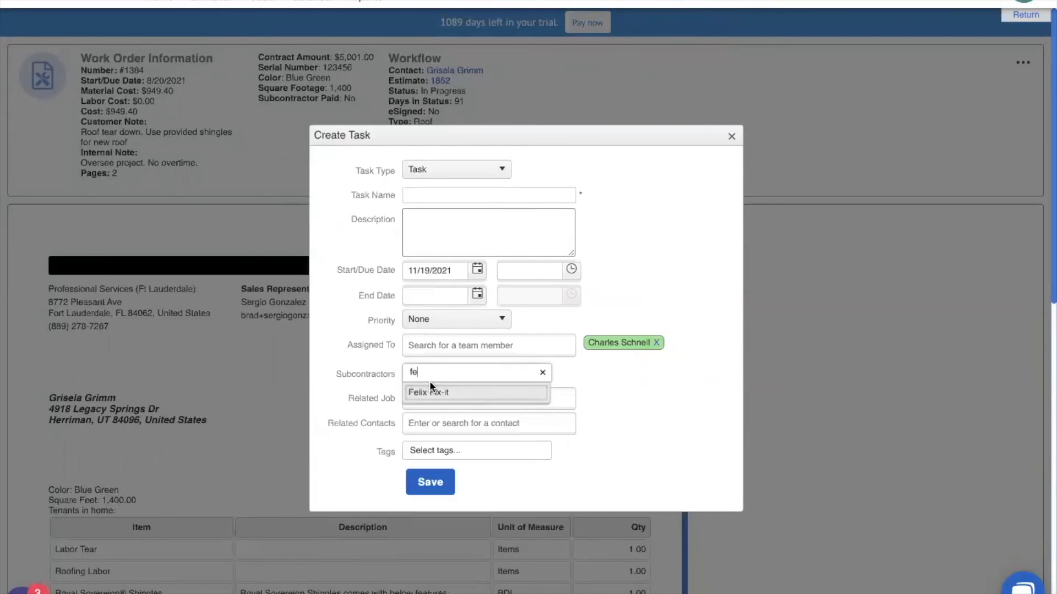
{"action": "left_click", "coordinate": [428, 392]}
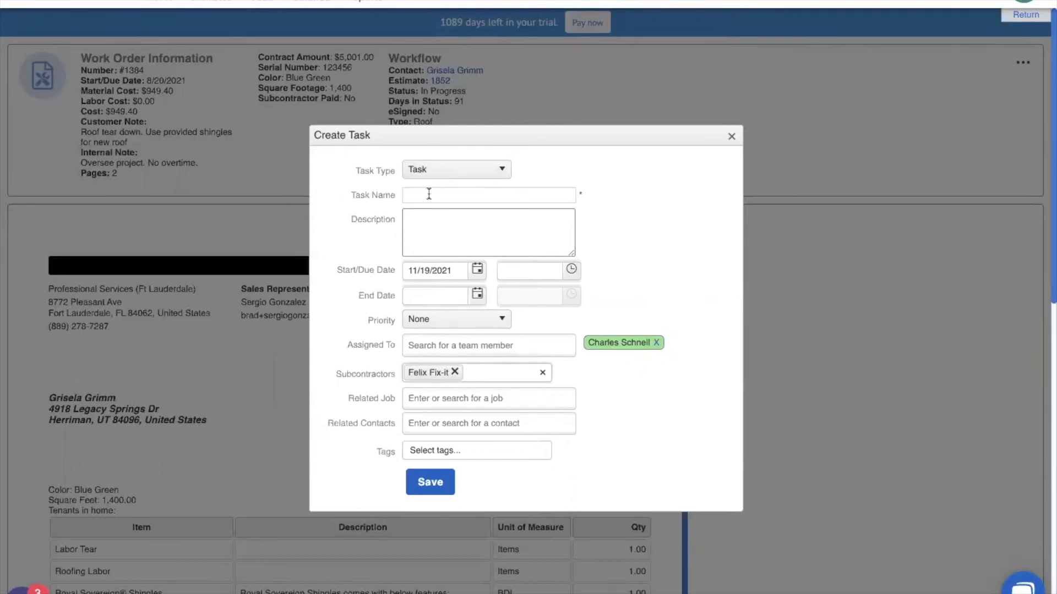
{"action": "type", "text": "Roof Repair"}
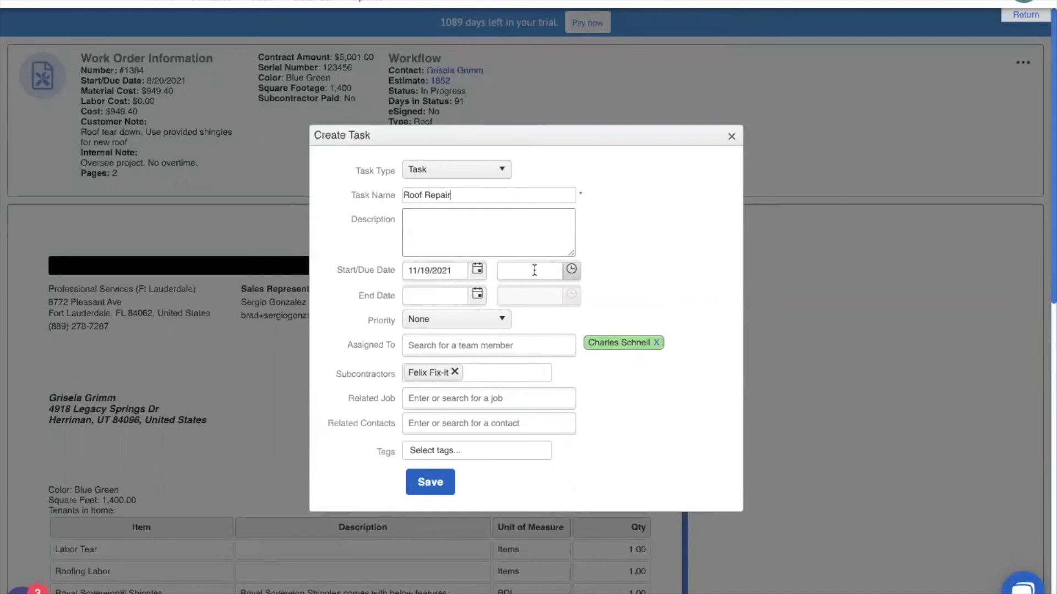
{"action": "left_click", "coordinate": [530, 271]}
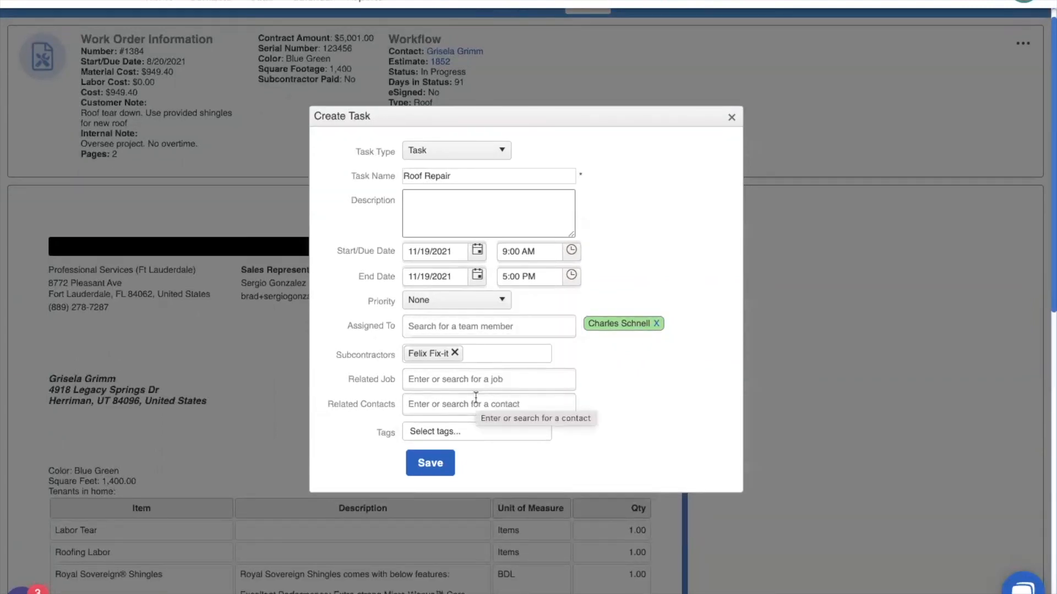
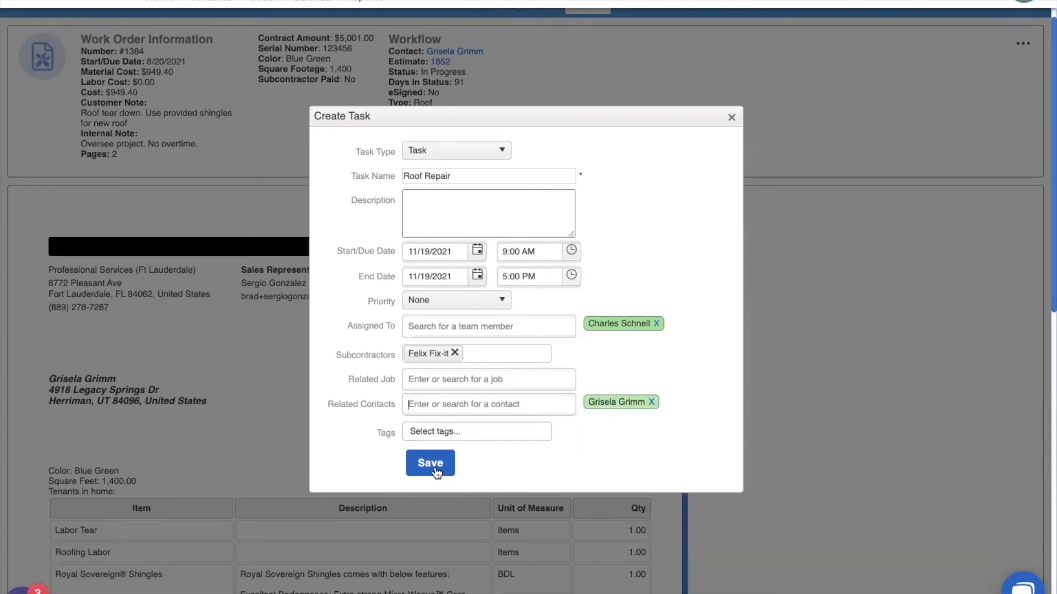
{"action": "left_click", "coordinate": [431, 463]}
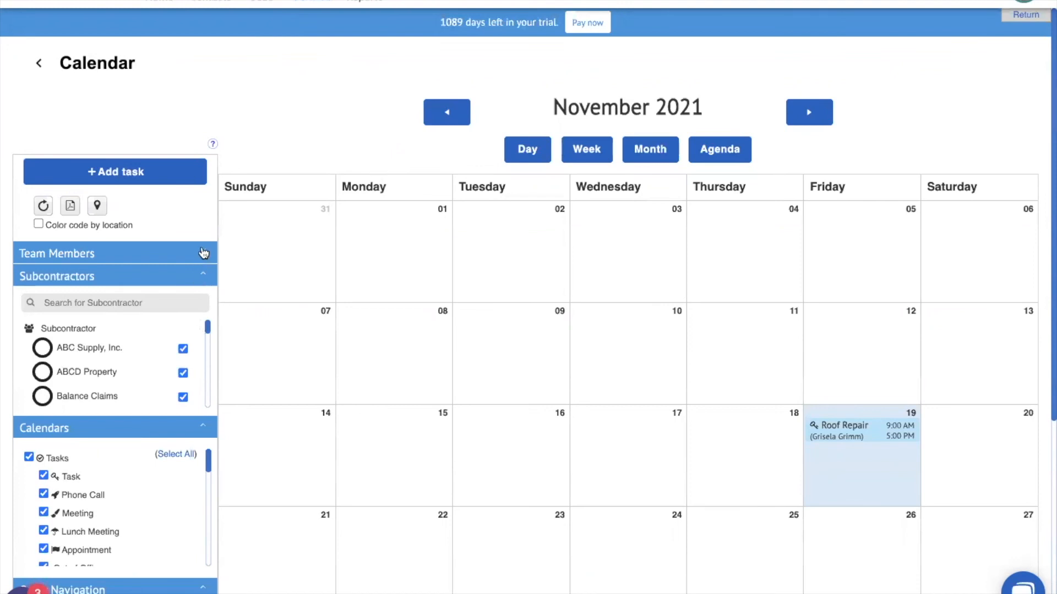
Scroll the Subcontractors list down to reach Felix Fix-it for the calendar filter
{"action": "scroll", "scroll_direction": "down", "scroll_amount": 3}
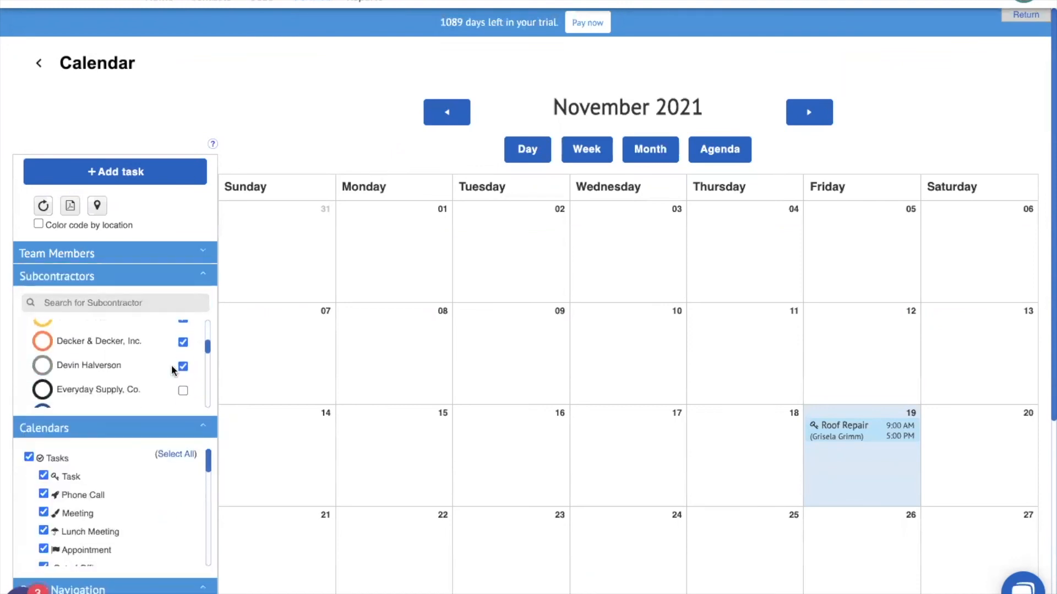
{"action": "scroll", "scroll_direction": "down", "scroll_amount": 3}
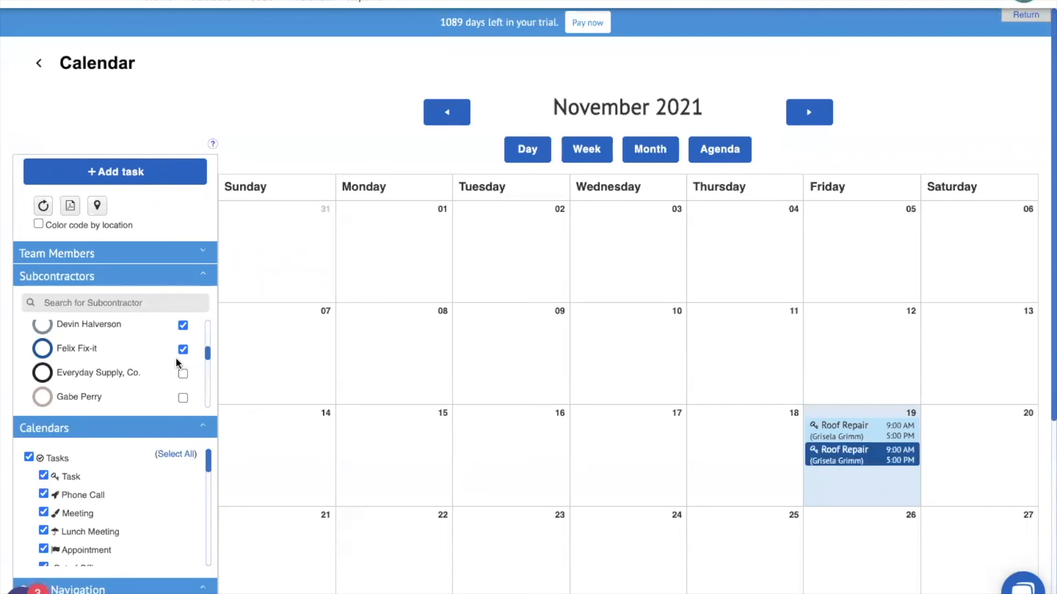
{"action": "scroll", "scroll_direction": "down", "scroll_amount": 3}
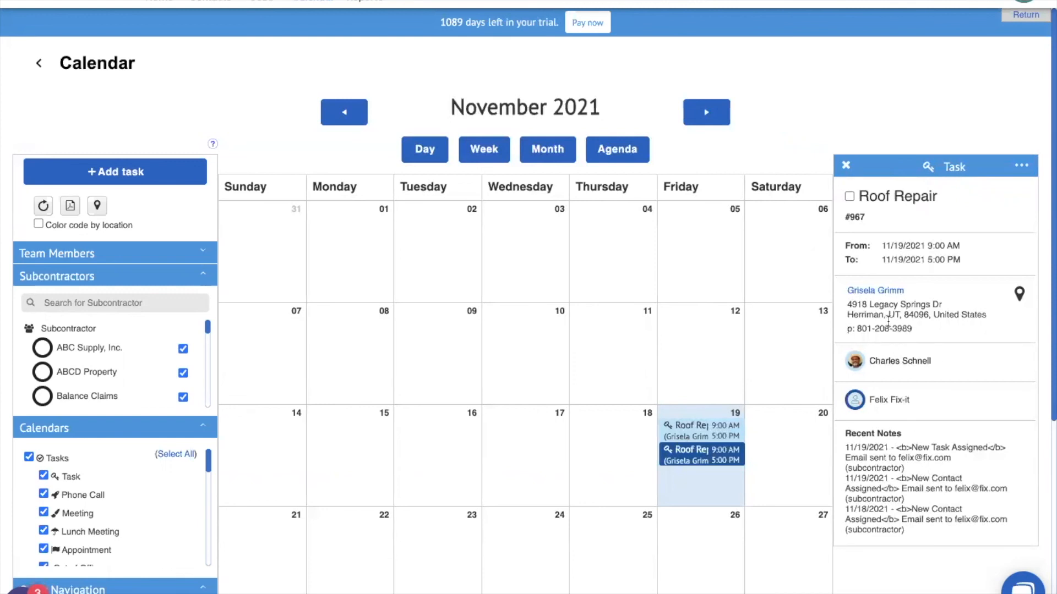
{"action": "mouse_move", "coordinate": [701, 450]}
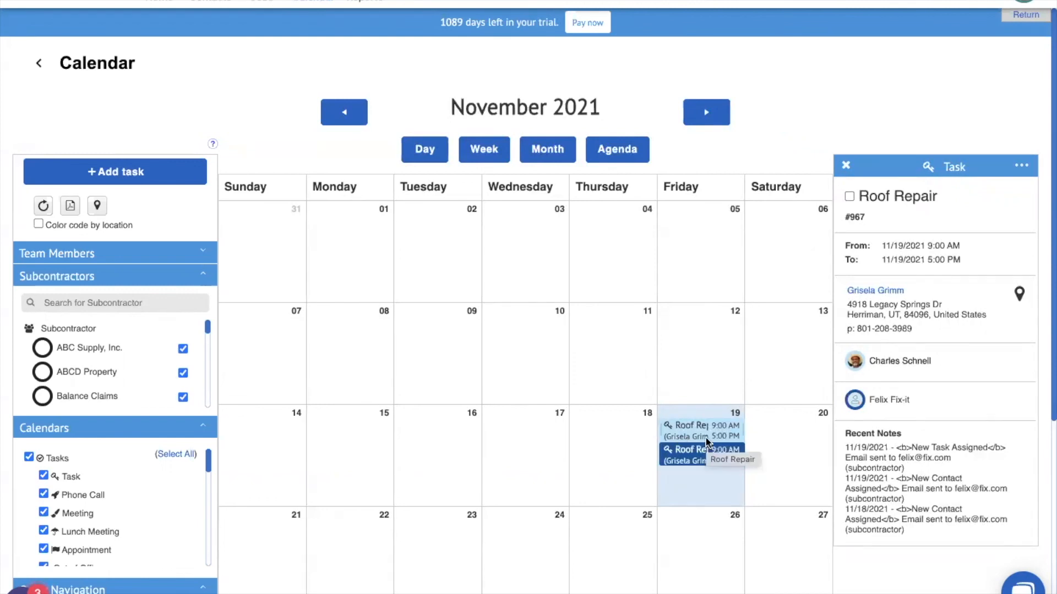